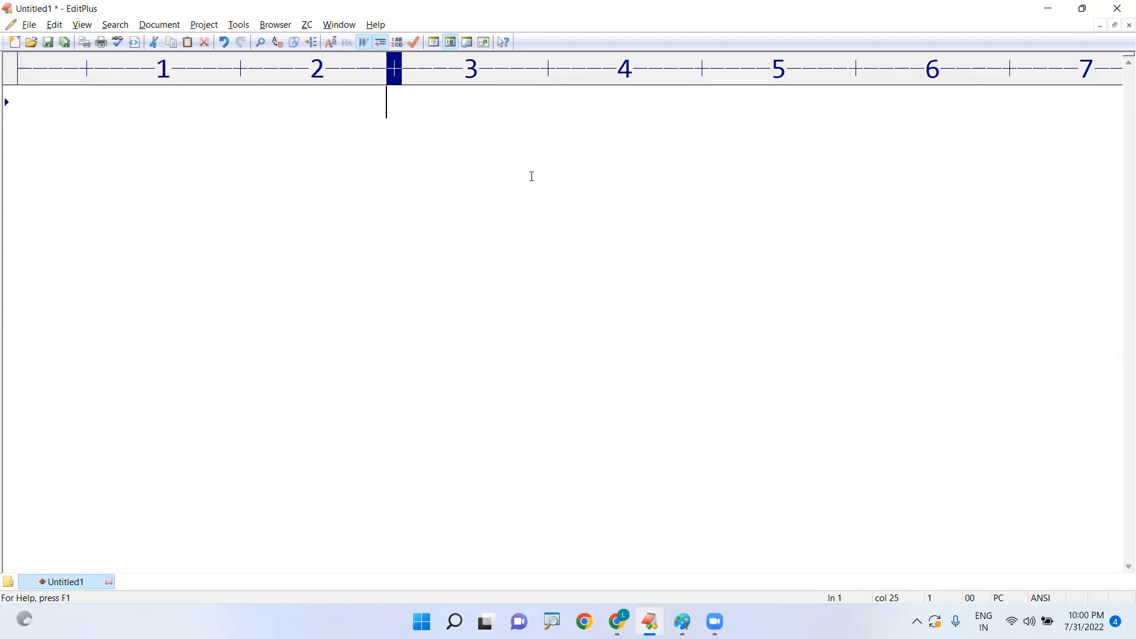
Head the notes document with the title 'Static method'.
{"action": "type", "text": "Static met"}
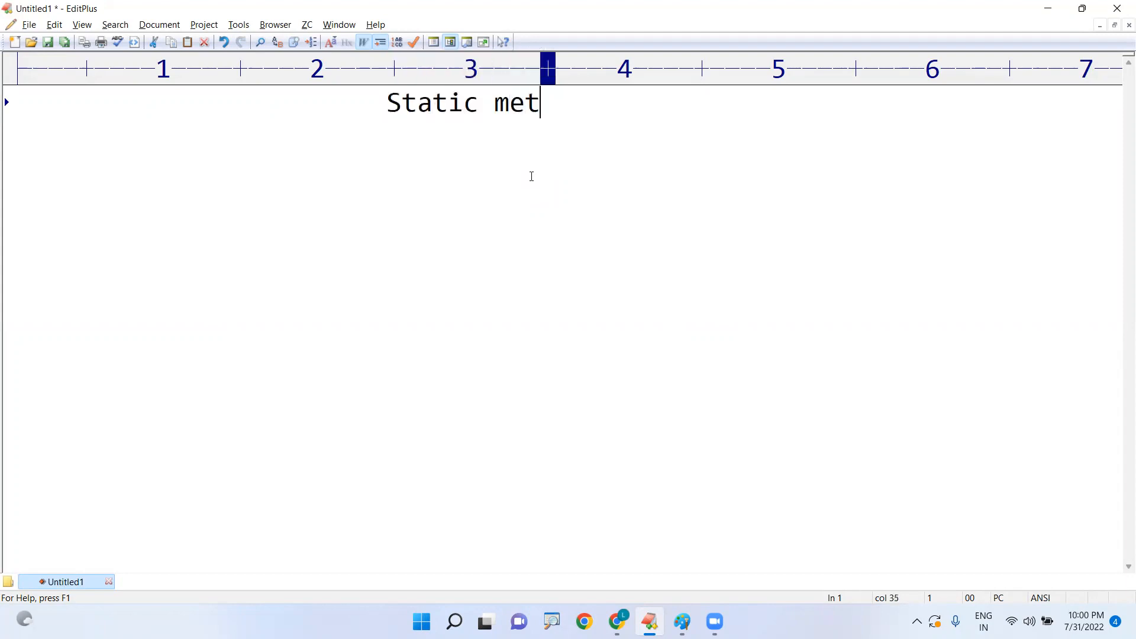
{"action": "type", "text": "hod"}
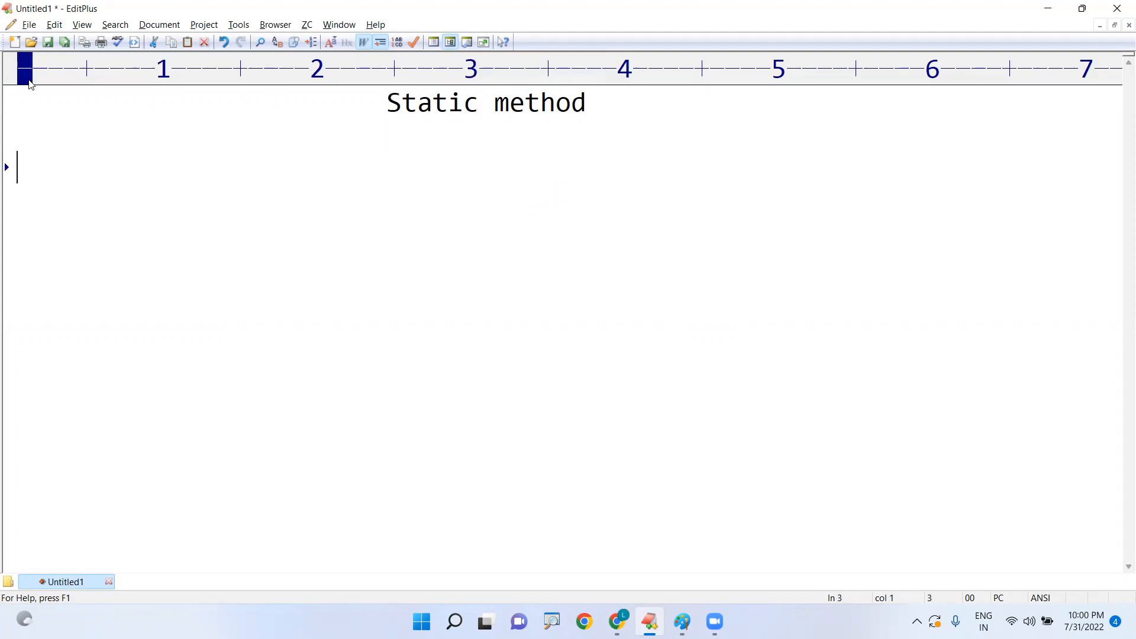
Create a new Java file with class First and save it as First.java.
{"action": "left_click", "coordinate": [15, 41]}
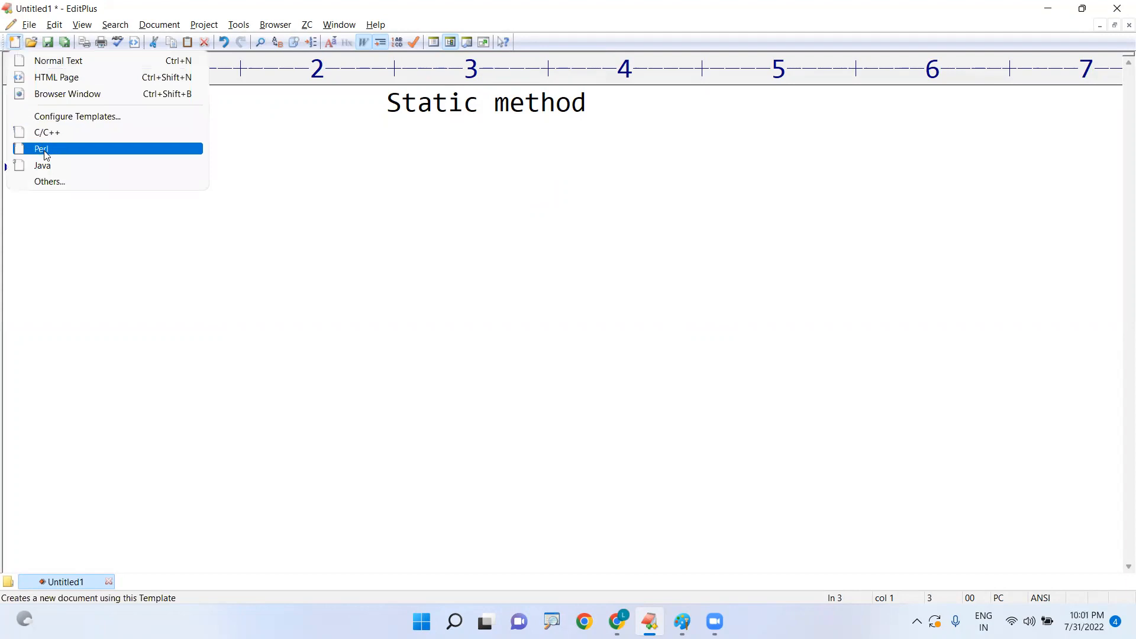
{"action": "left_click", "coordinate": [43, 166]}
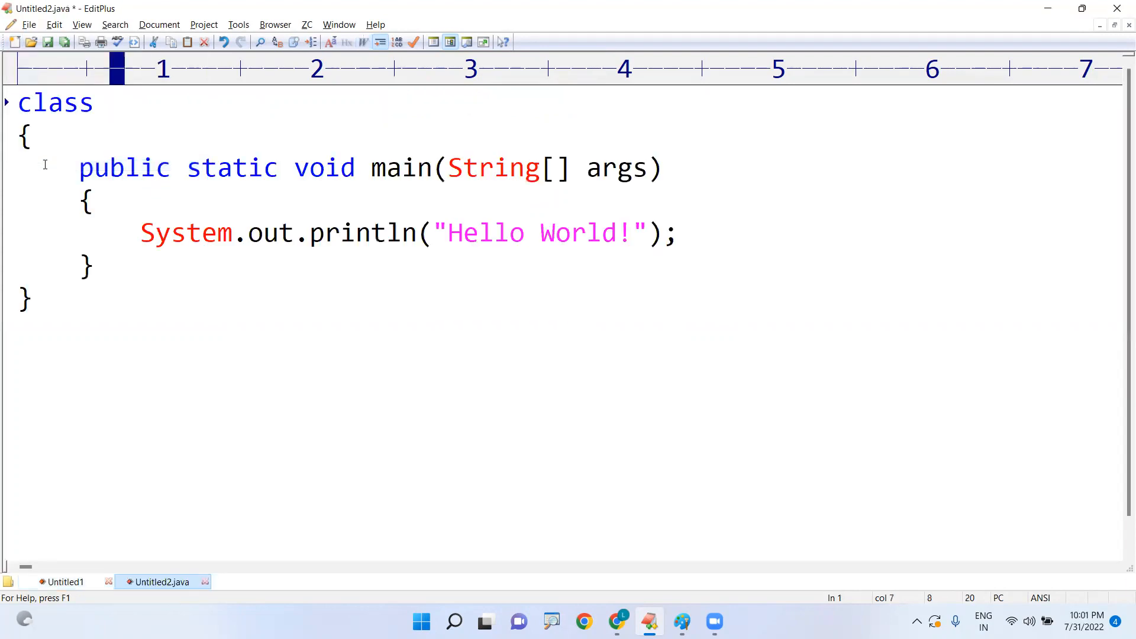
{"action": "type", "text": "C"}
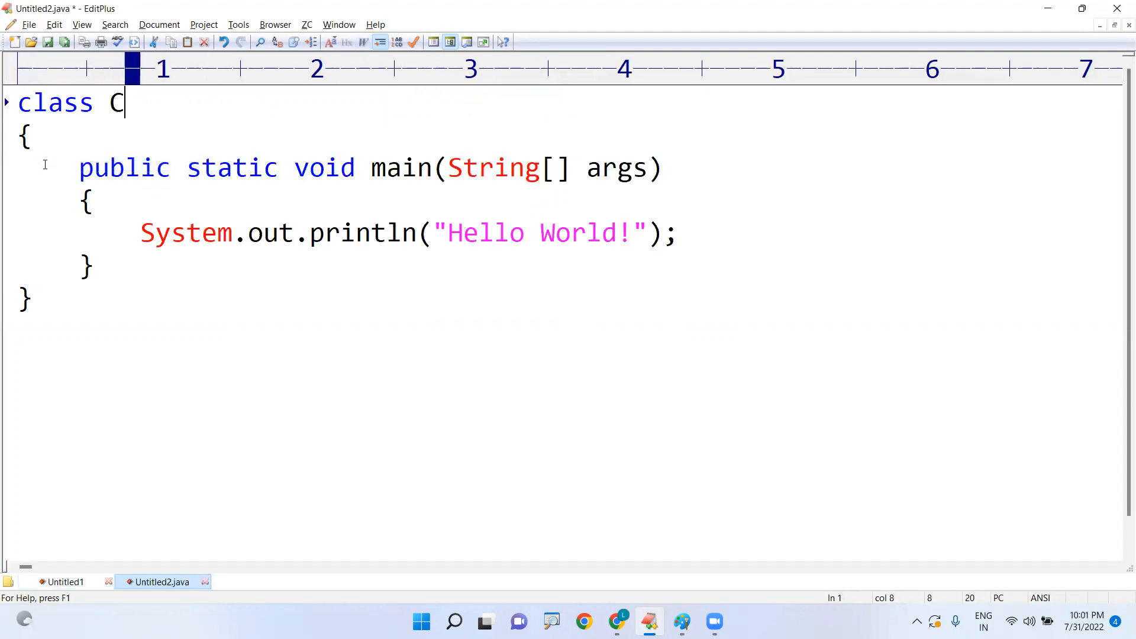
{"action": "type", "text": "ode"}
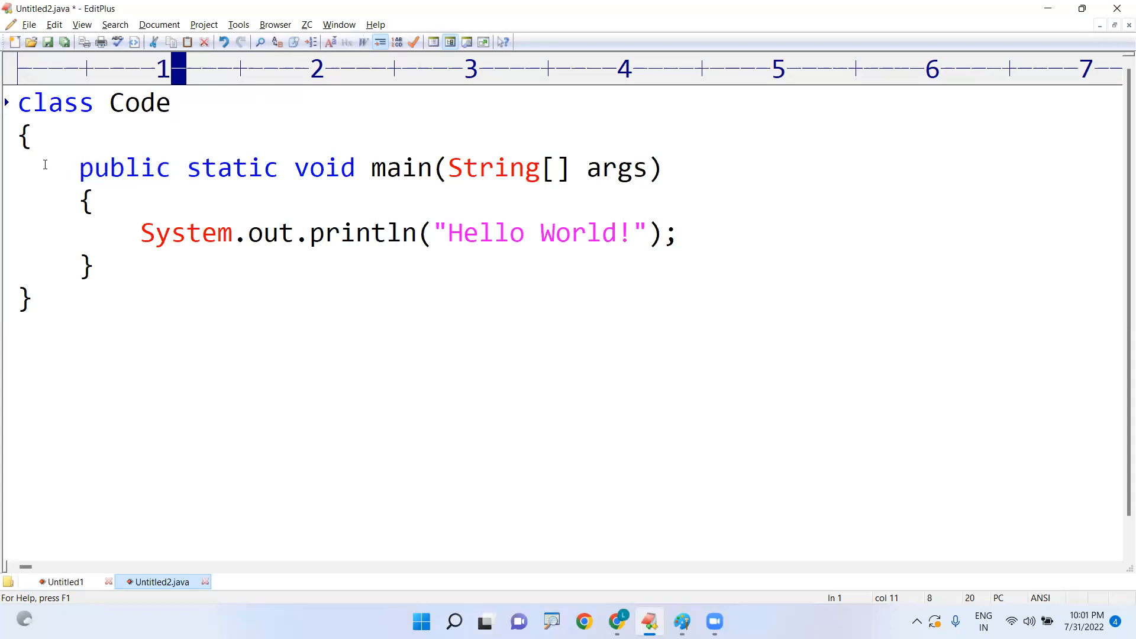
{"action": "type", "text": "First"}
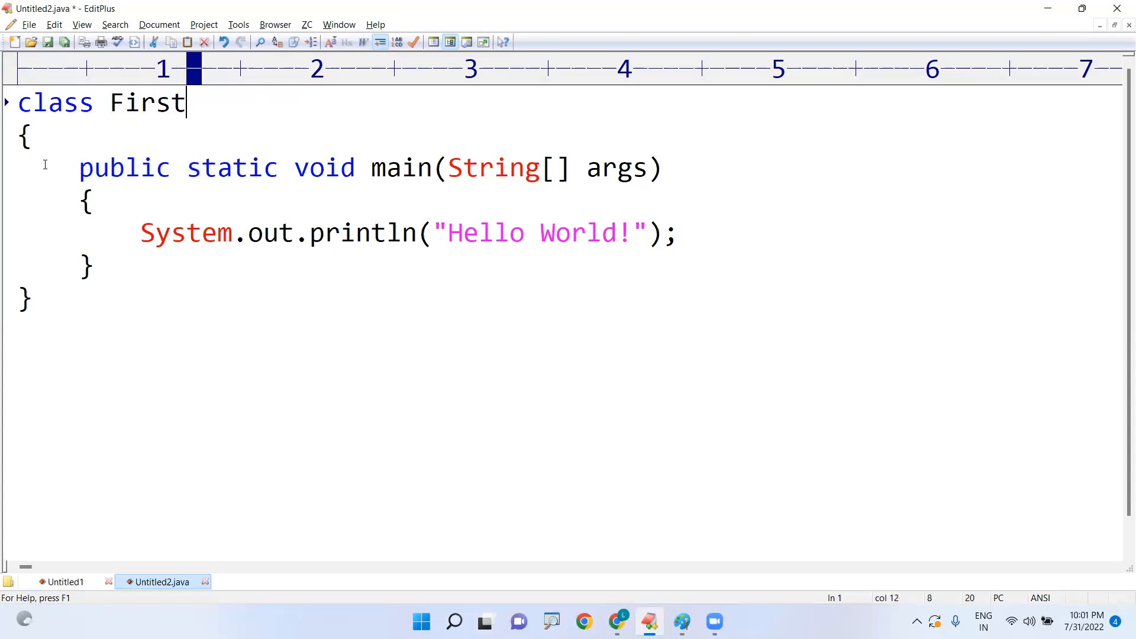
{"action": "double_click", "coordinate": [144, 102]}
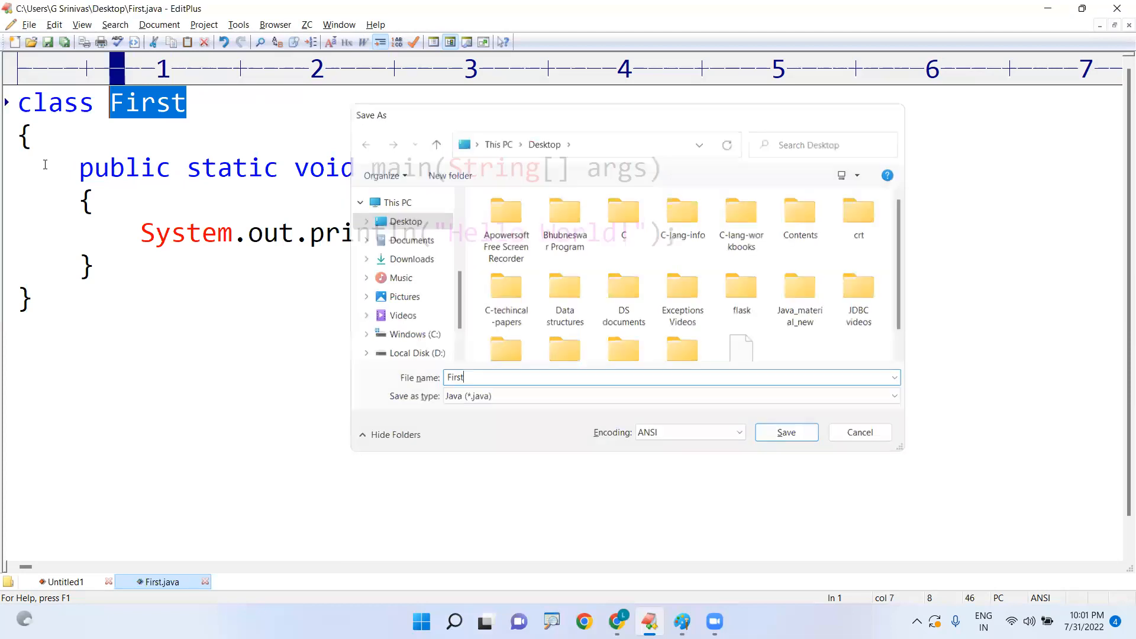
{"action": "left_click", "coordinate": [786, 432]}
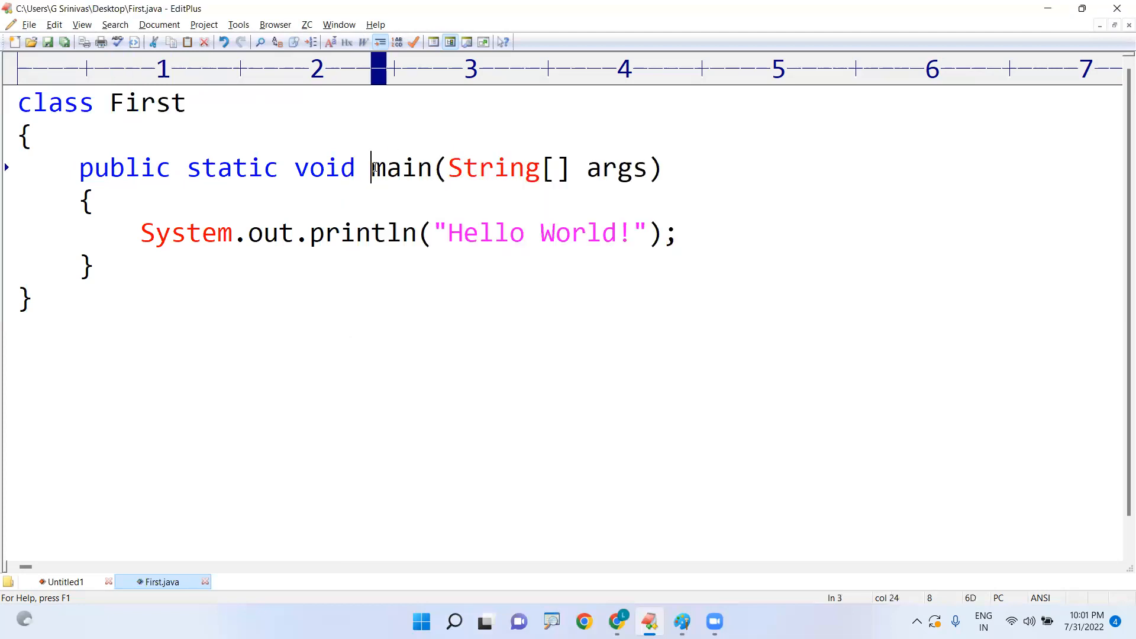
Remove the Hello World println line, leaving main empty.
{"action": "double_click", "coordinate": [186, 233]}
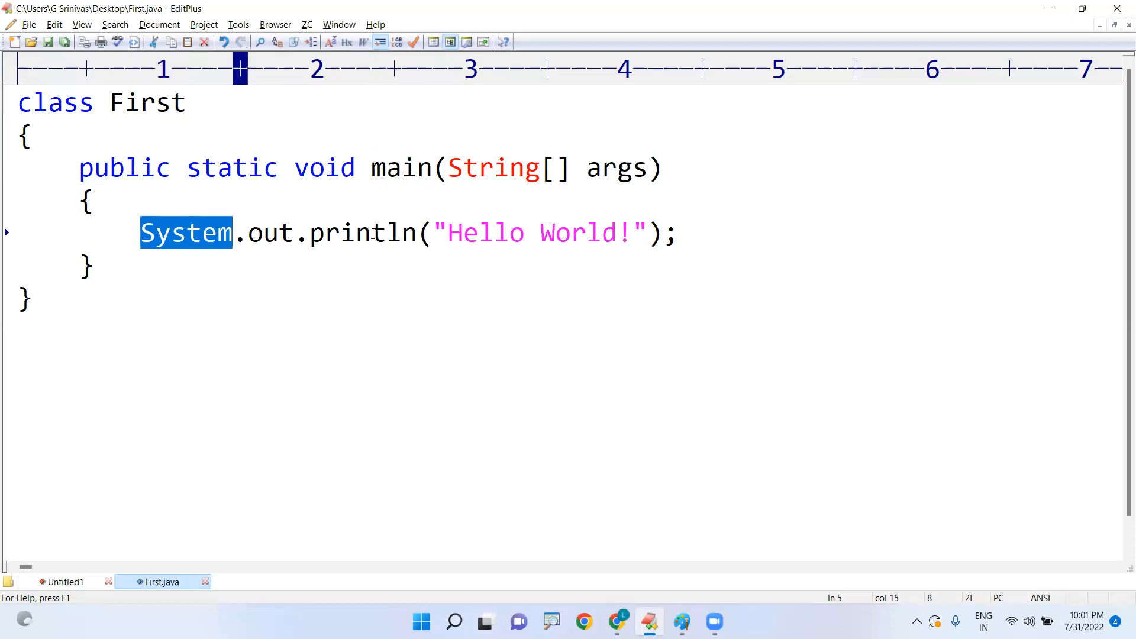
{"action": "key", "text": "Delete"}
{"action": "type", "text": "{"}
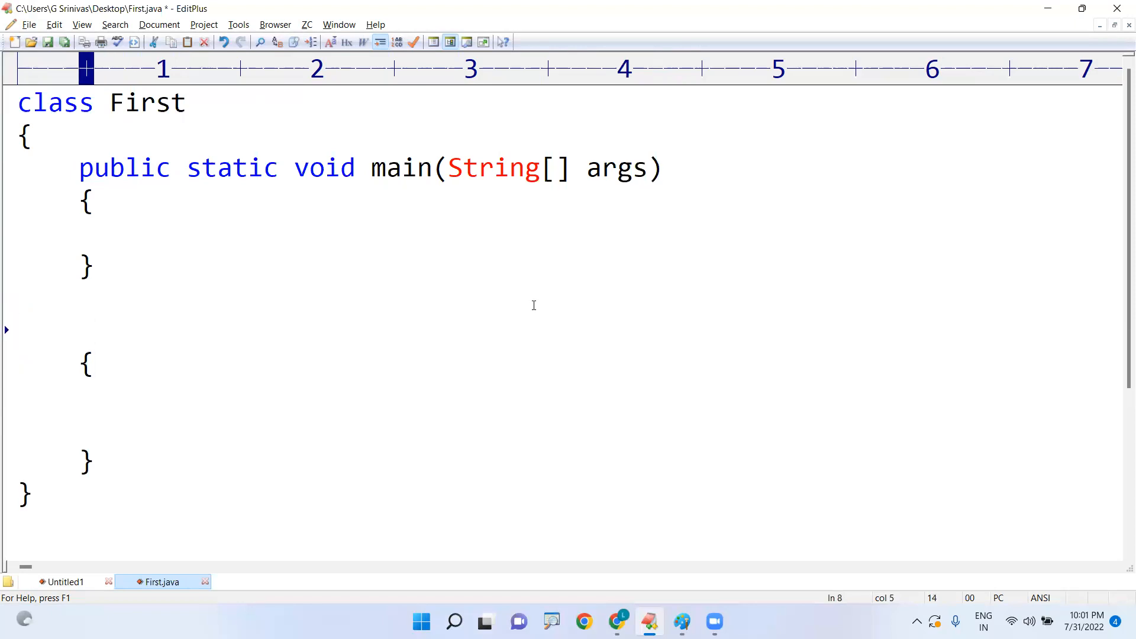
Declare the empty block below main as the method static void fun().
{"action": "type", "text": "fu"}
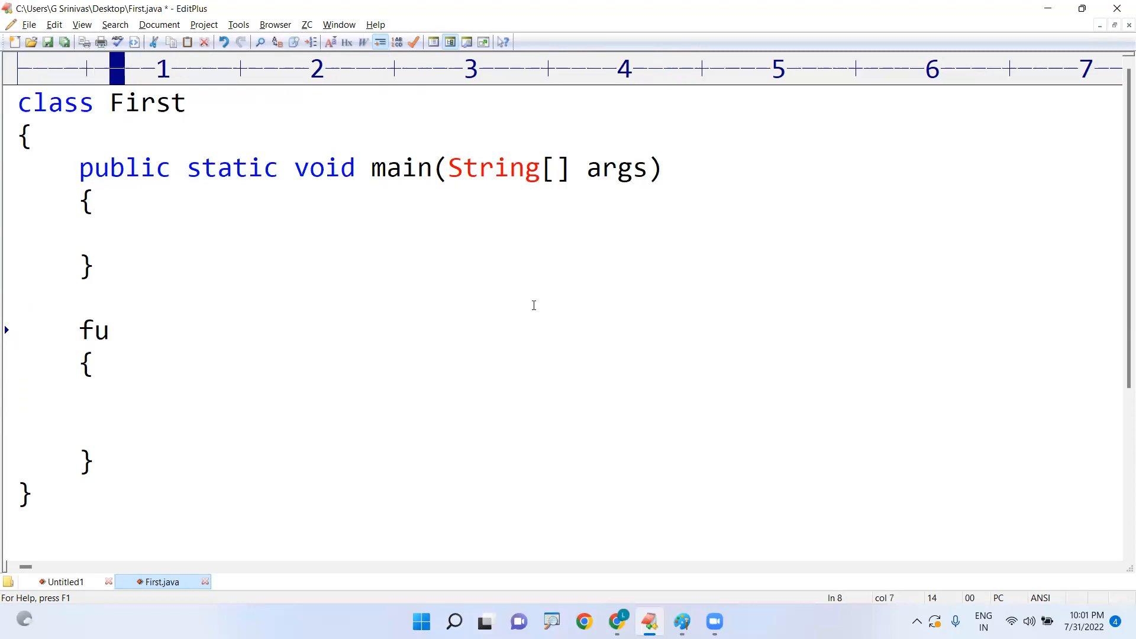
{"action": "type", "text": "n()"}
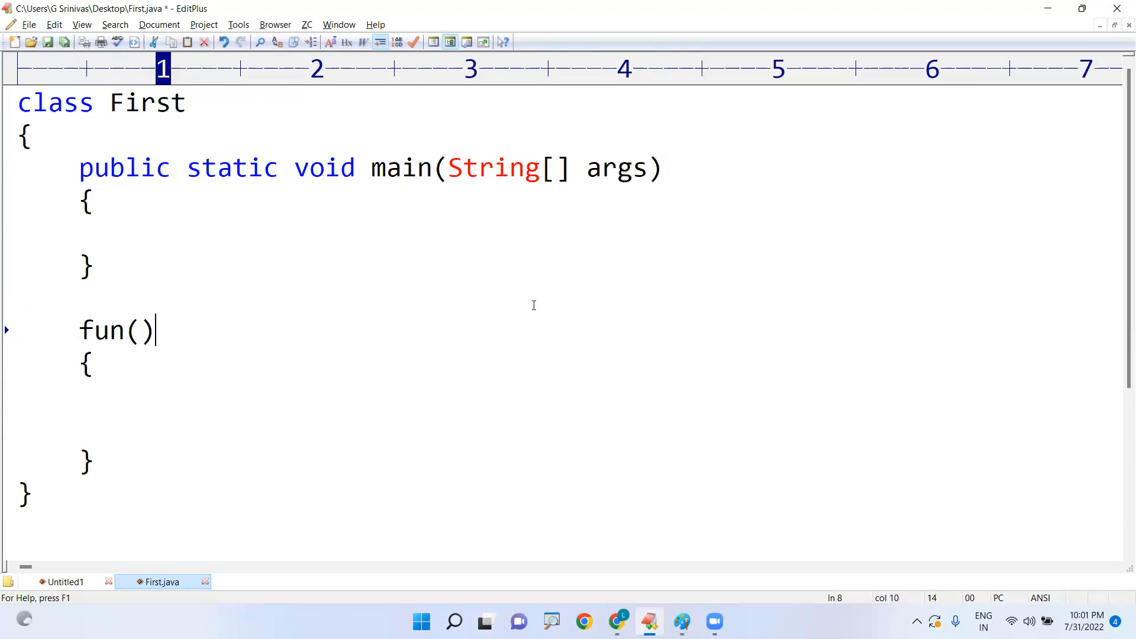
{"action": "key", "text": "Home"}
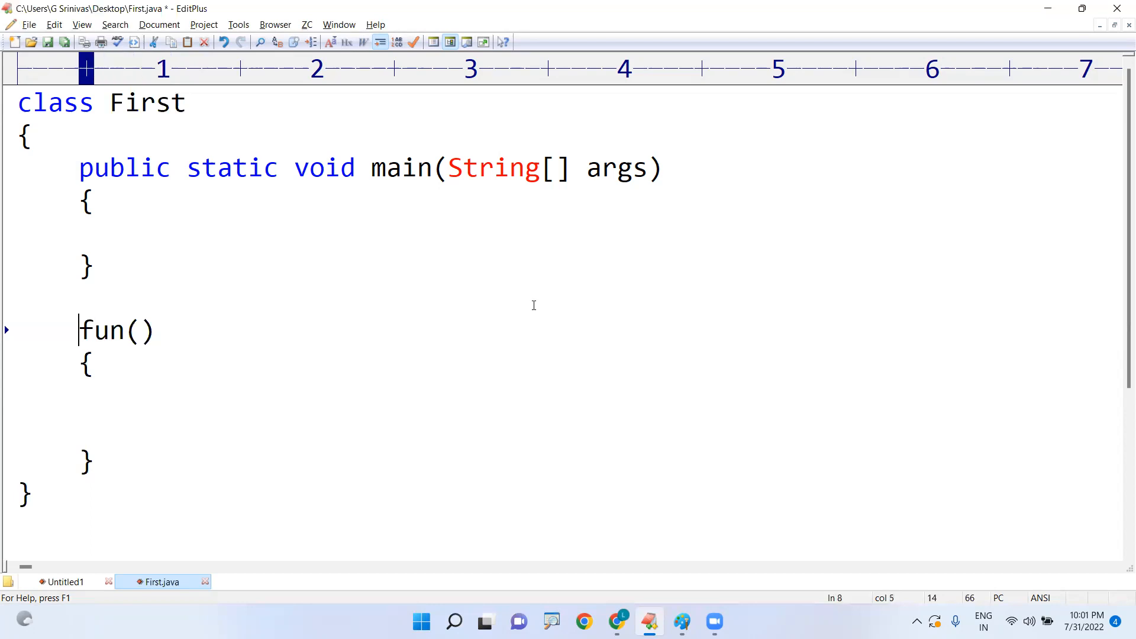
{"action": "type", "text": "void"}
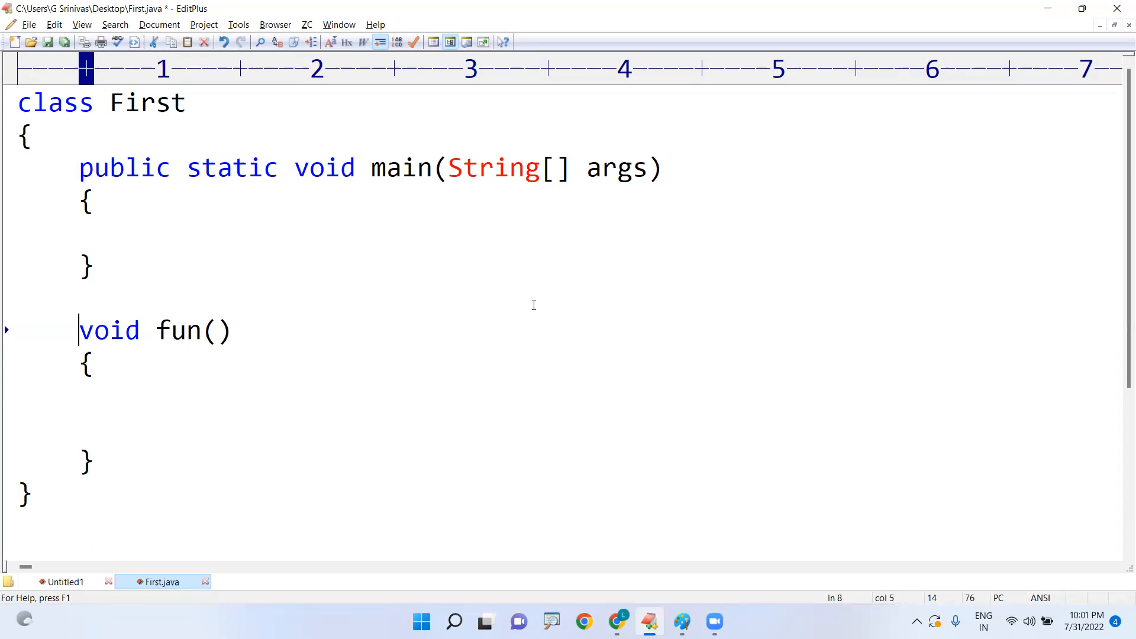
{"action": "type", "text": "stat"}
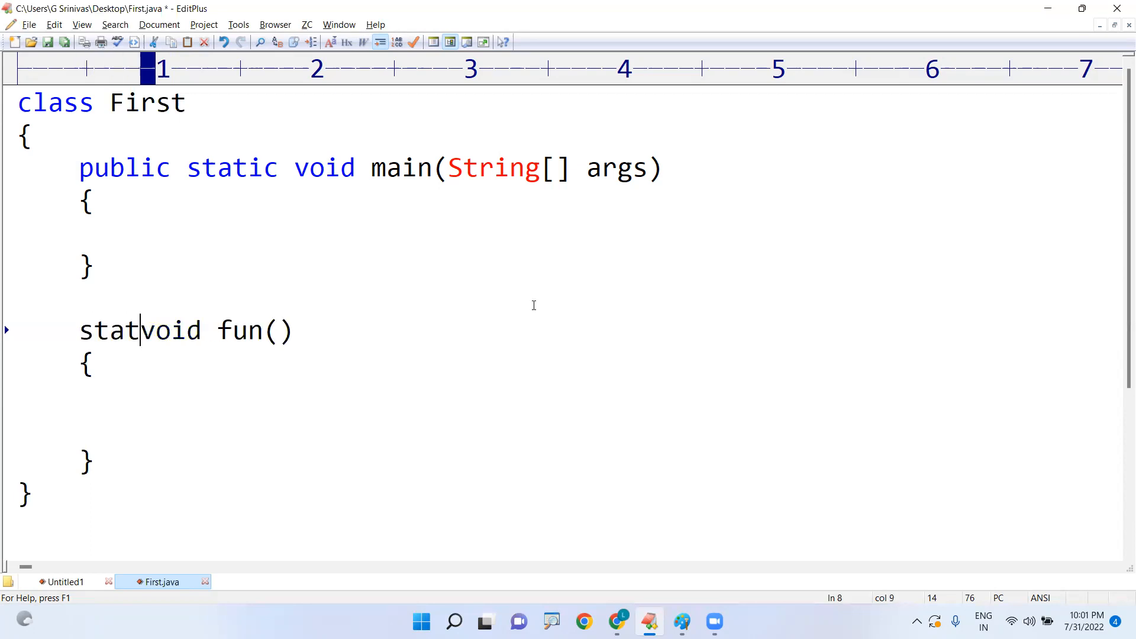
{"action": "type", "text": "ic"}
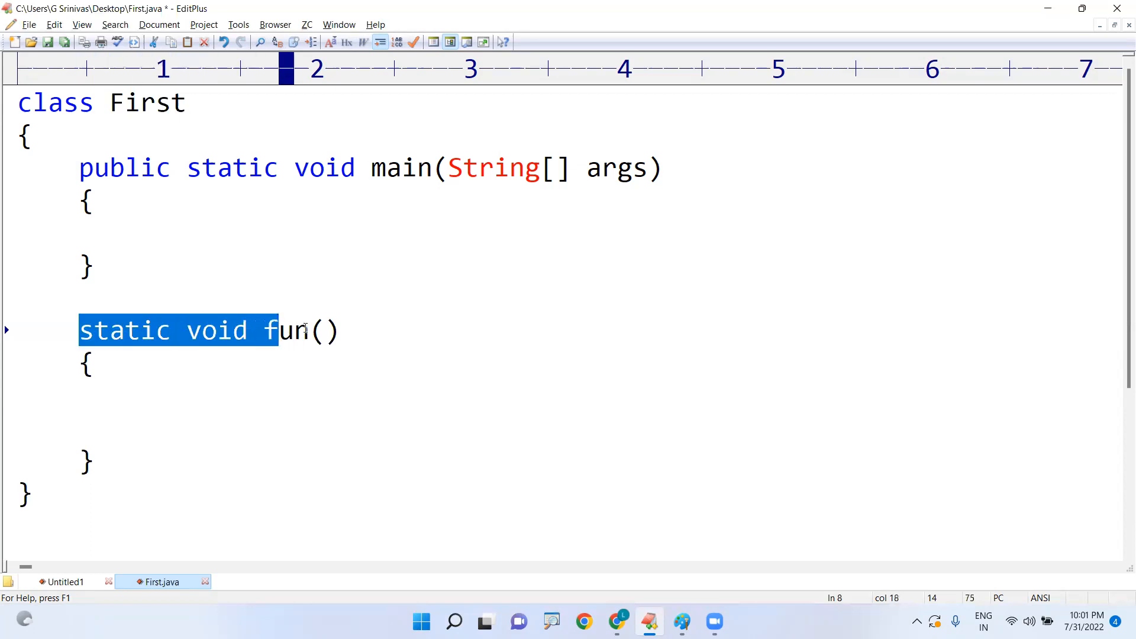
{"action": "left_click", "coordinate": [18, 393]}
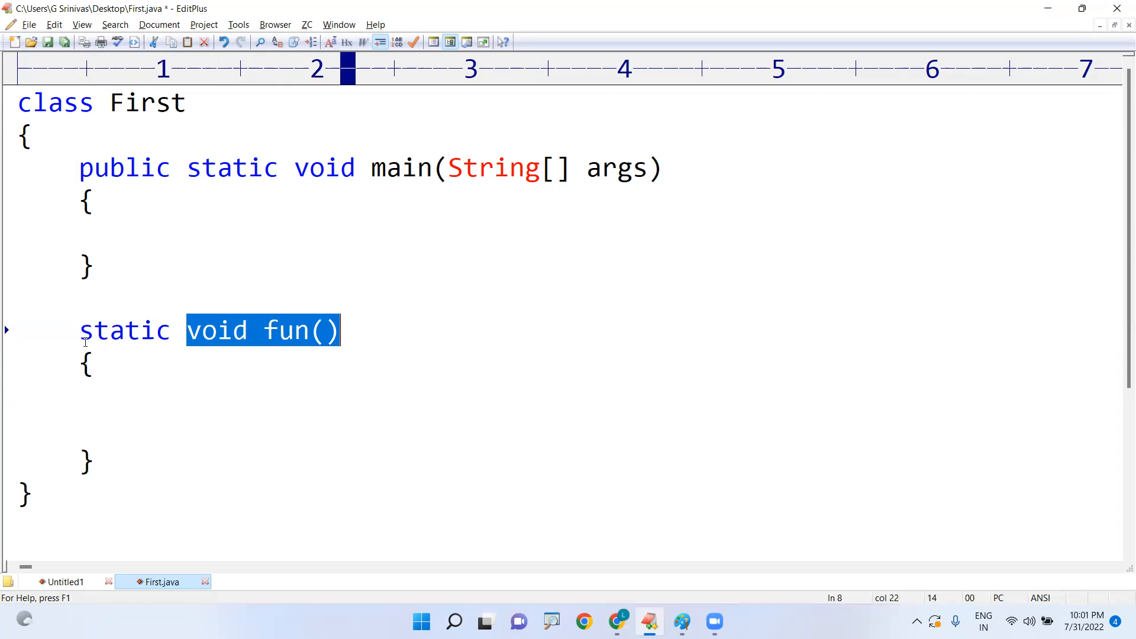
Add the note '-> Defining a method using static keyword' under the heading.
{"action": "left_click", "coordinate": [65, 582]}
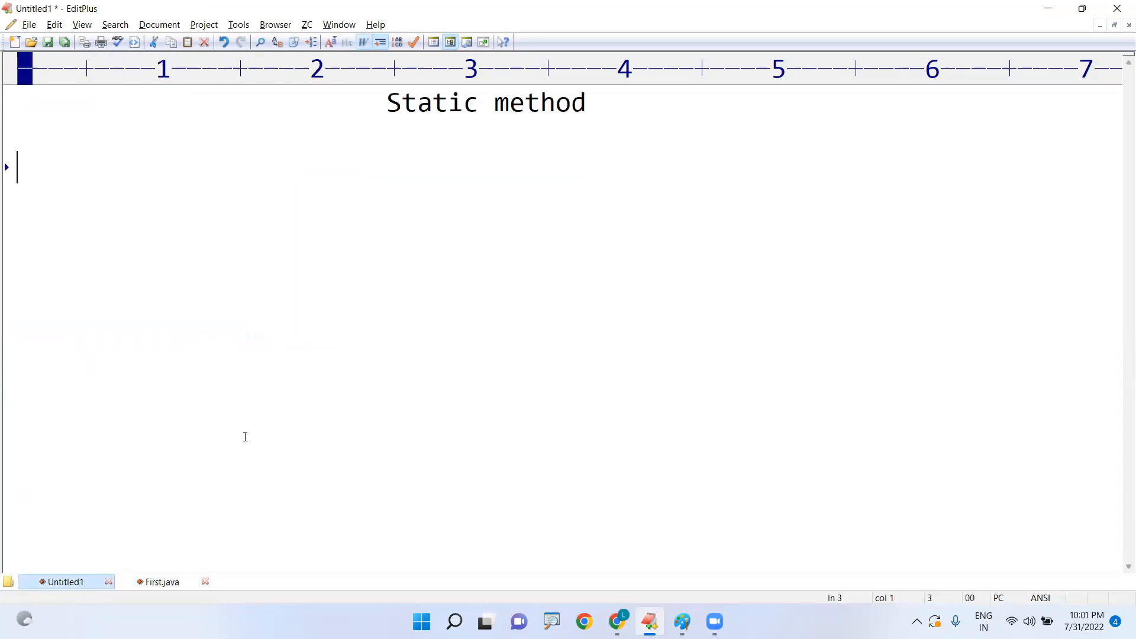
{"action": "type", "text": "-> De"}
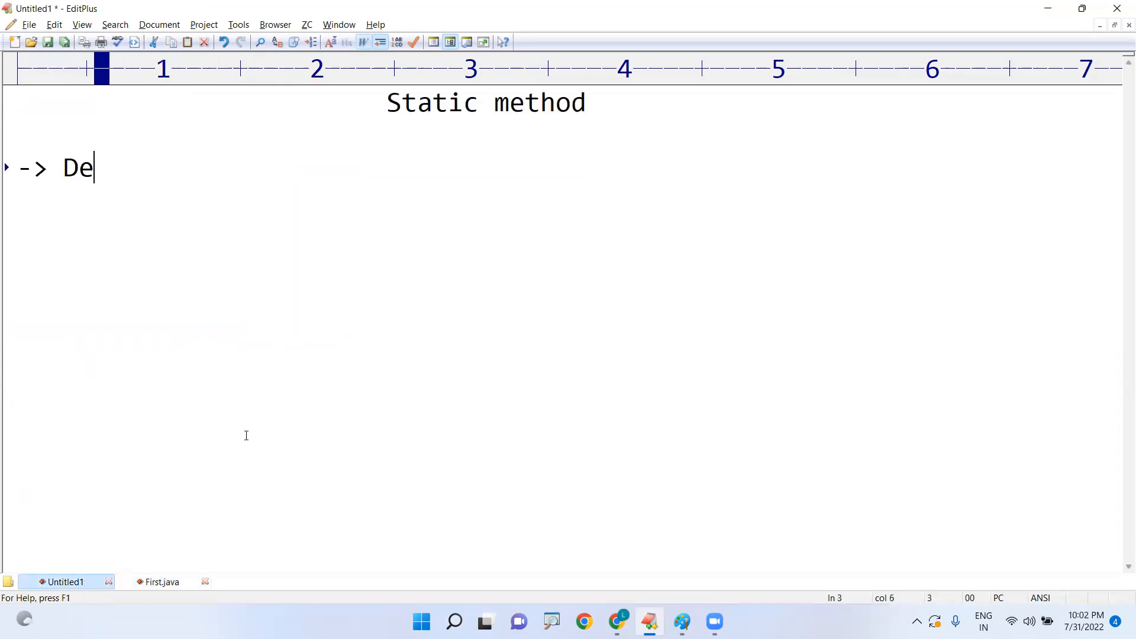
{"action": "type", "text": "fining a method using sta"}
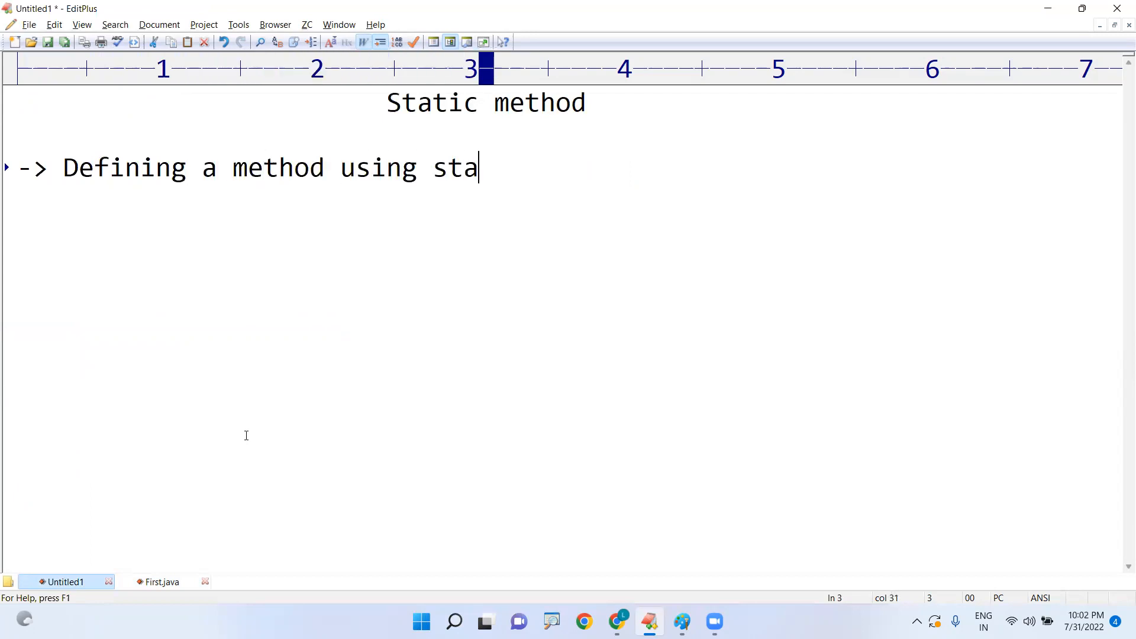
{"action": "type", "text": "tic keyo"}
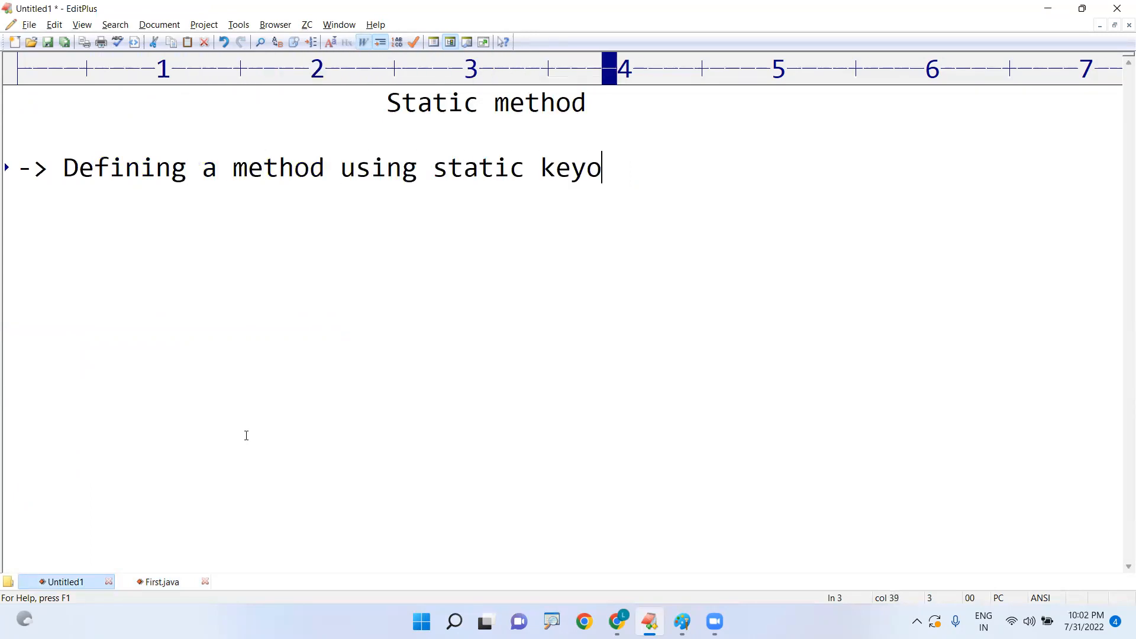
{"action": "type", "text": "rd"}
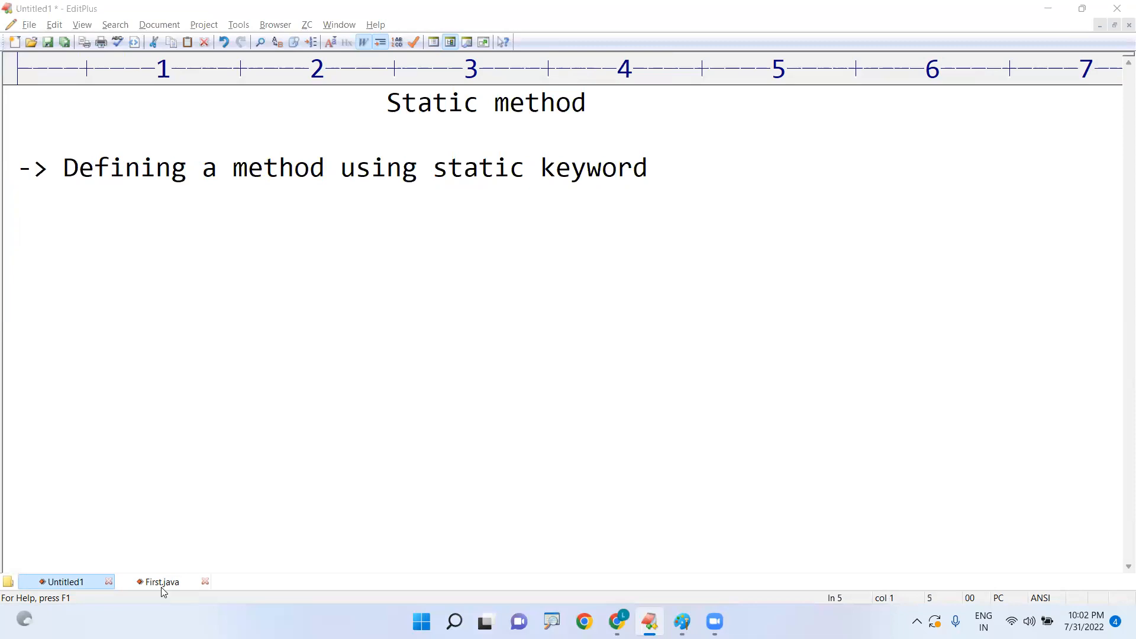
Make fun() print "Fun..." with a System.out.println statement.
{"action": "left_click", "coordinate": [162, 581]}
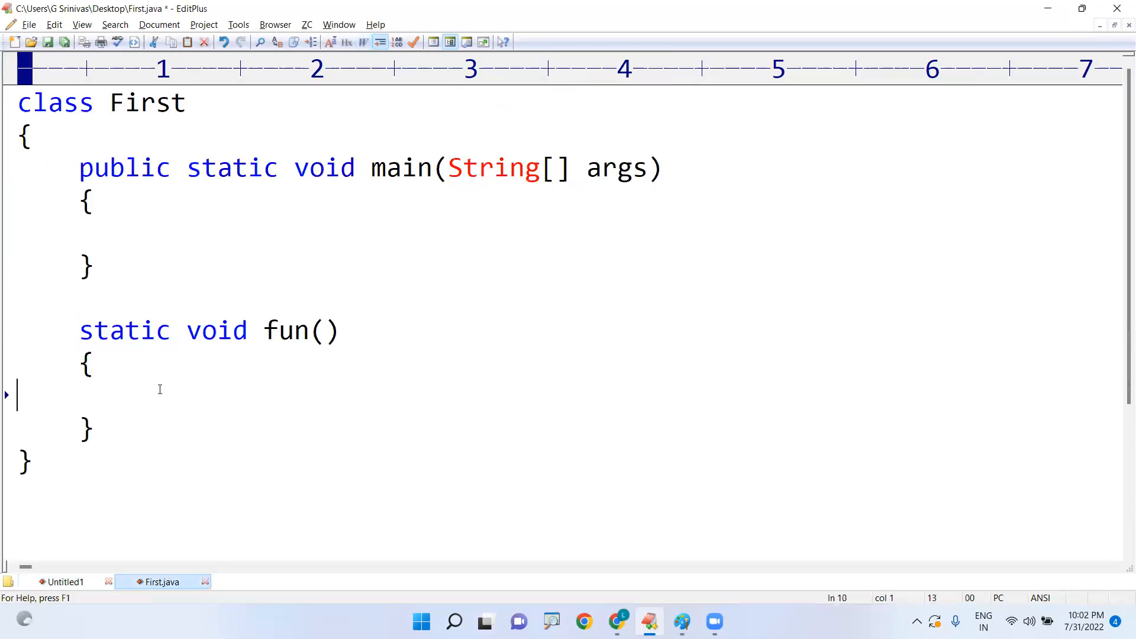
{"action": "type", "text": "System."}
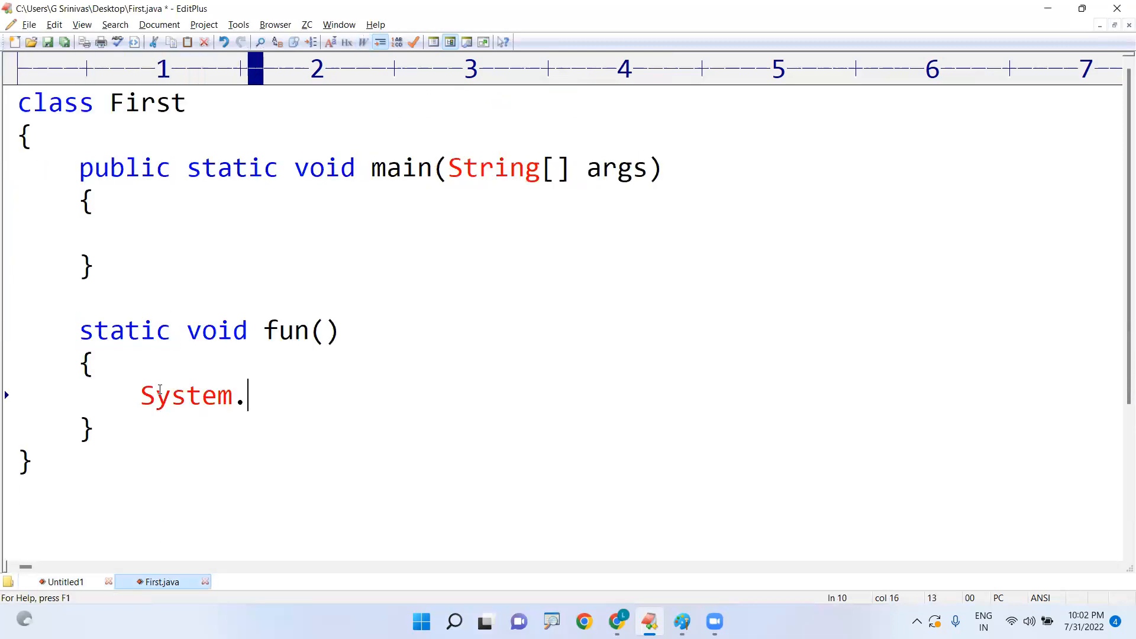
{"action": "type", "text": "out.println(\""}
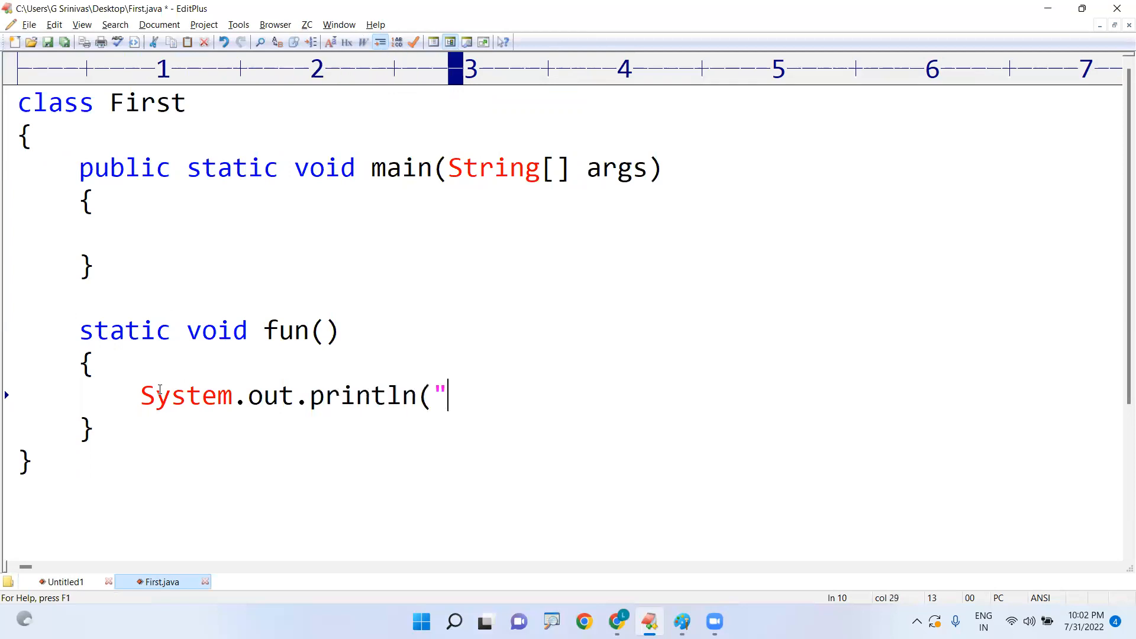
{"action": "type", "text": "Fun..."}
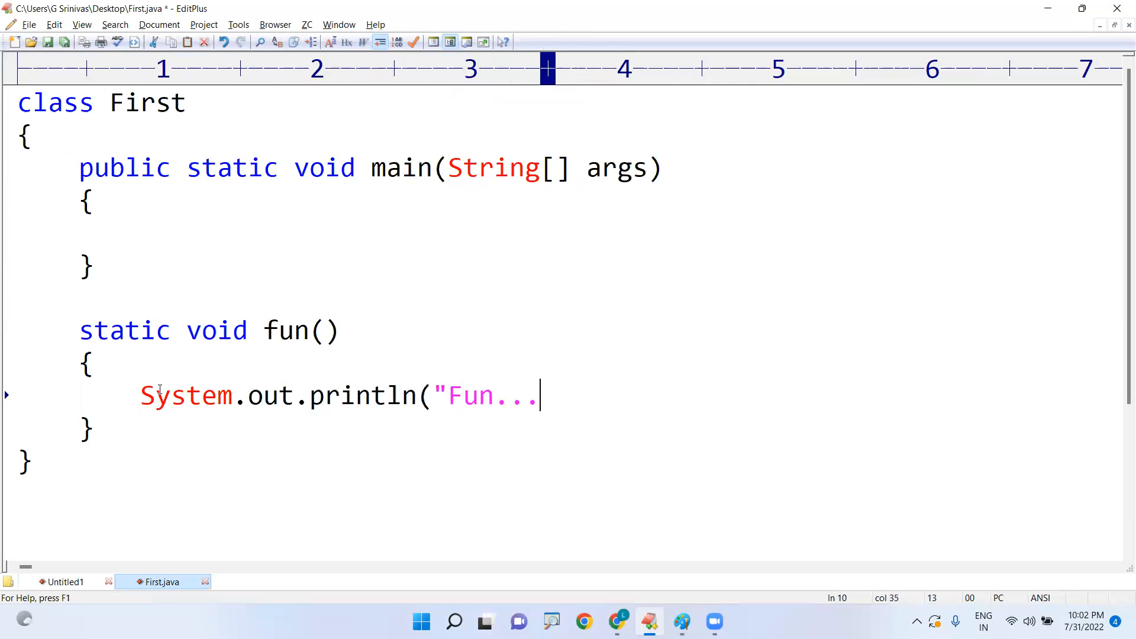
{"action": "type", "text": "\");"}
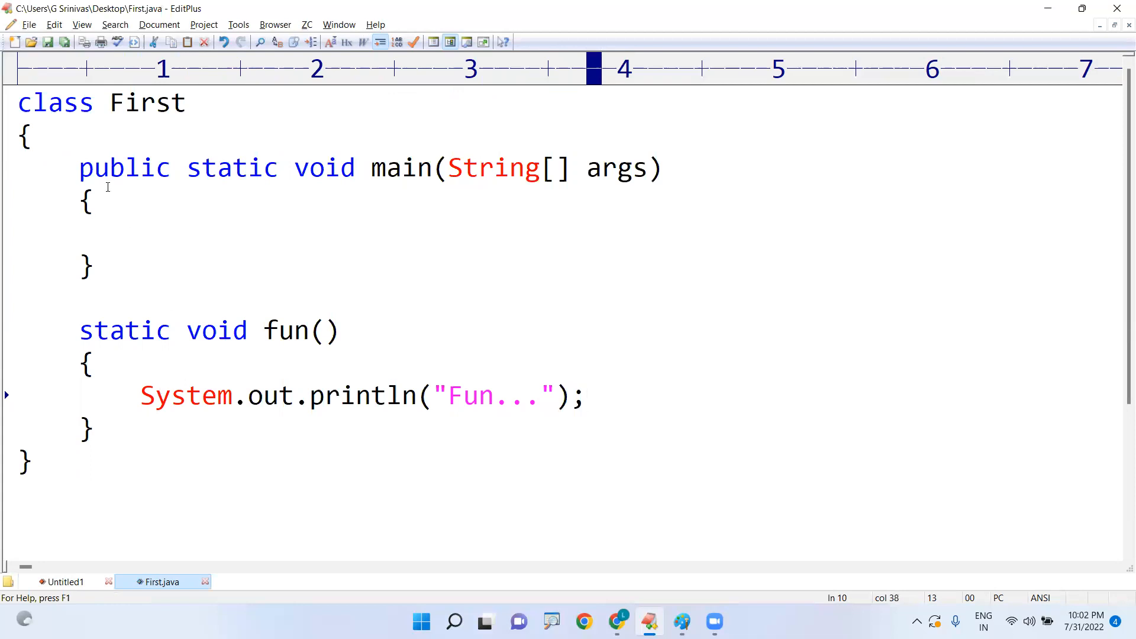
{"action": "mouse_move", "coordinate": [108, 486]}
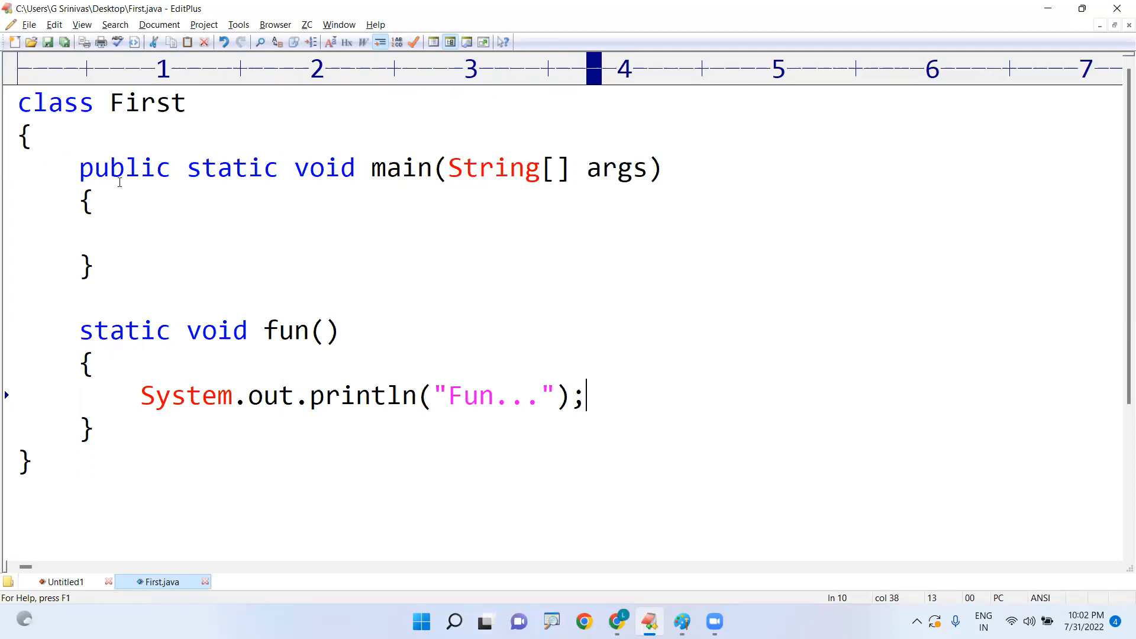
Call fun(); from main and highlight the main, call and declaration names.
{"action": "double_click", "coordinate": [147, 101]}
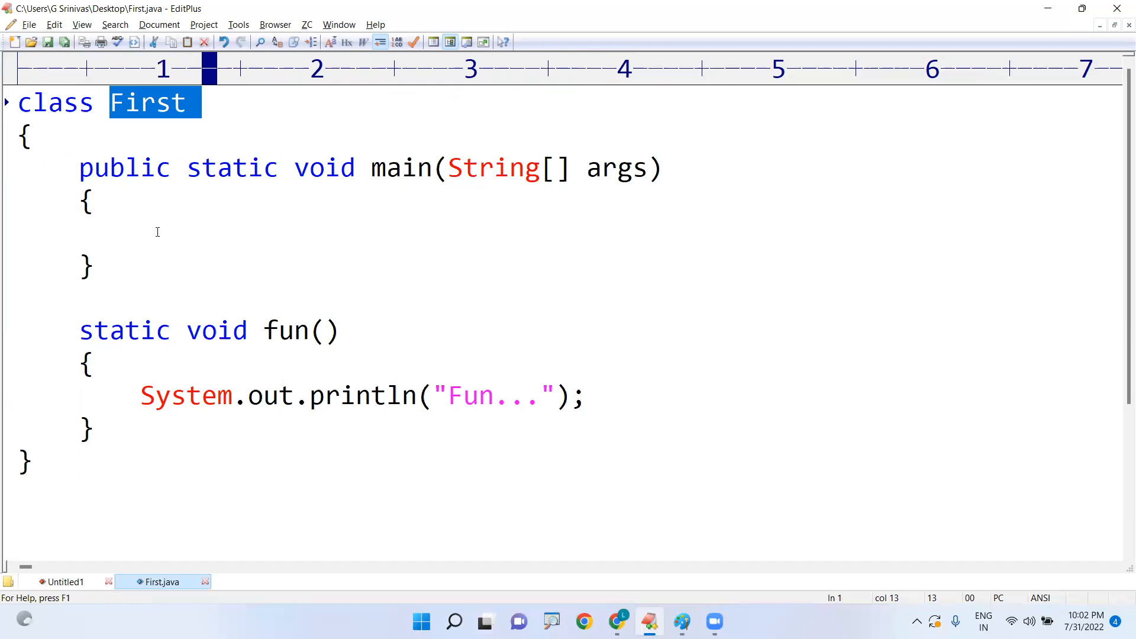
{"action": "type", "text": "f"}
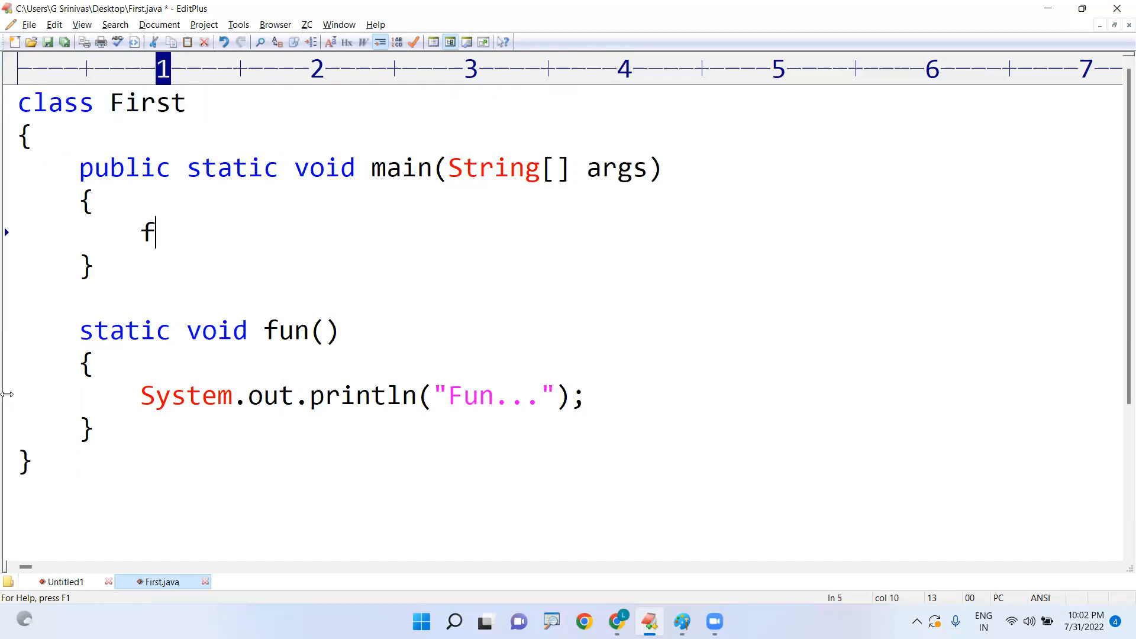
{"action": "type", "text": "un();"}
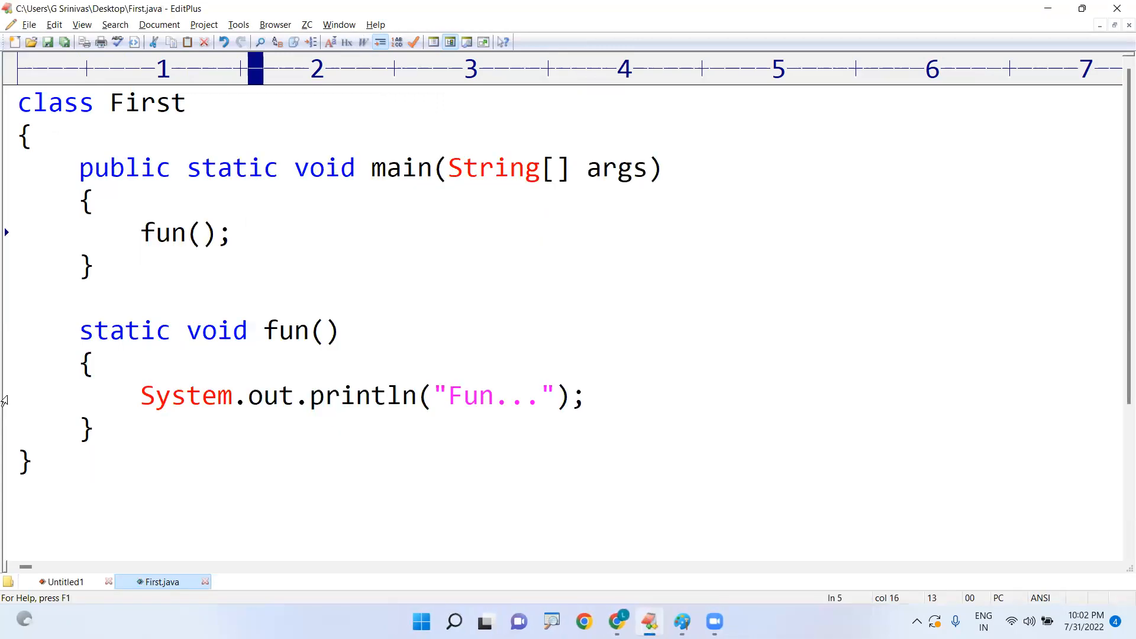
{"action": "double_click", "coordinate": [404, 167]}
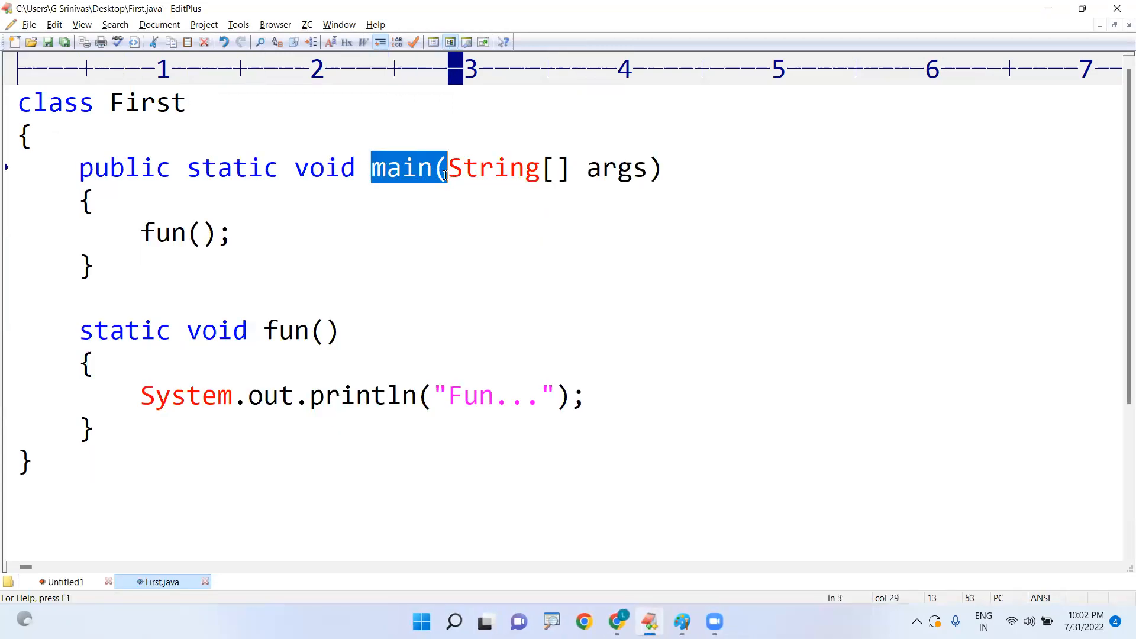
{"action": "double_click", "coordinate": [184, 233]}
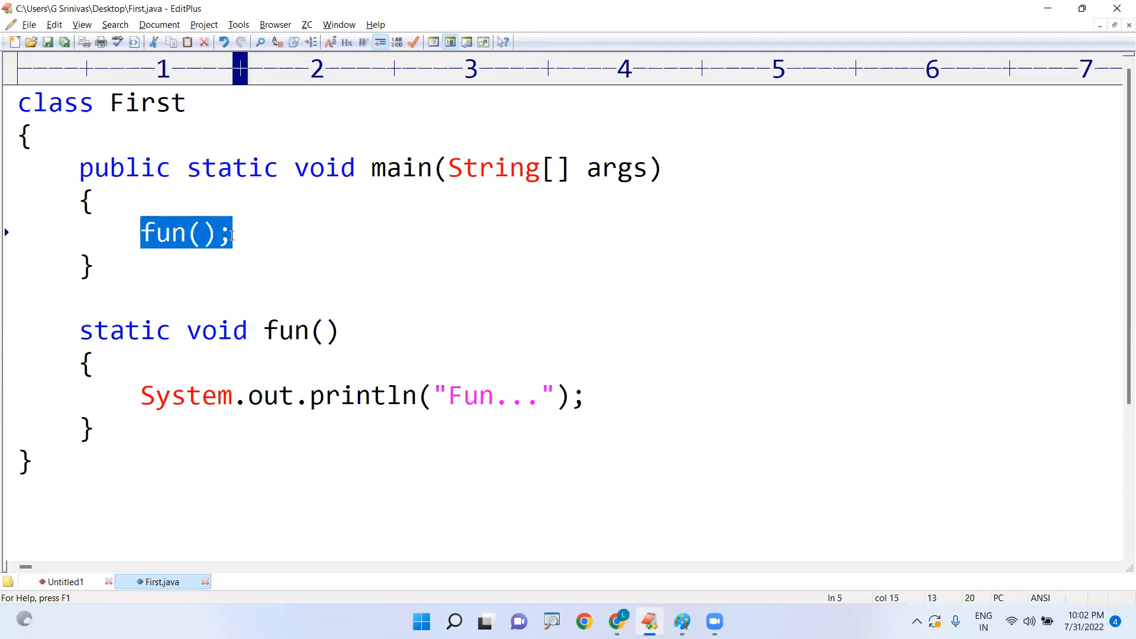
{"action": "double_click", "coordinate": [301, 331]}
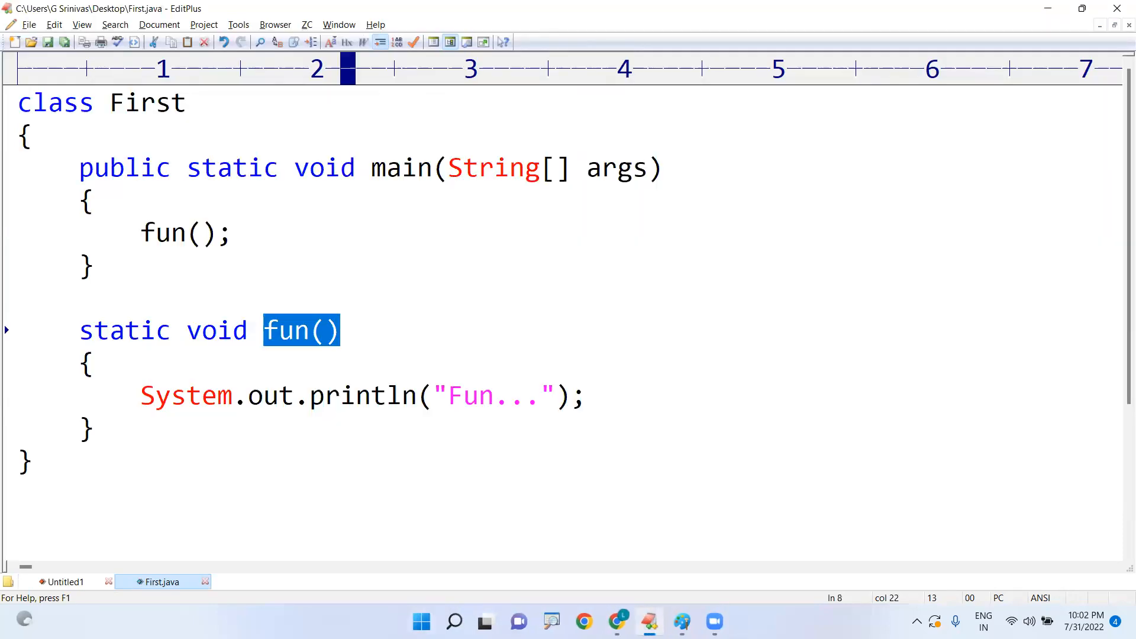
{"action": "left_click", "coordinate": [66, 583]}
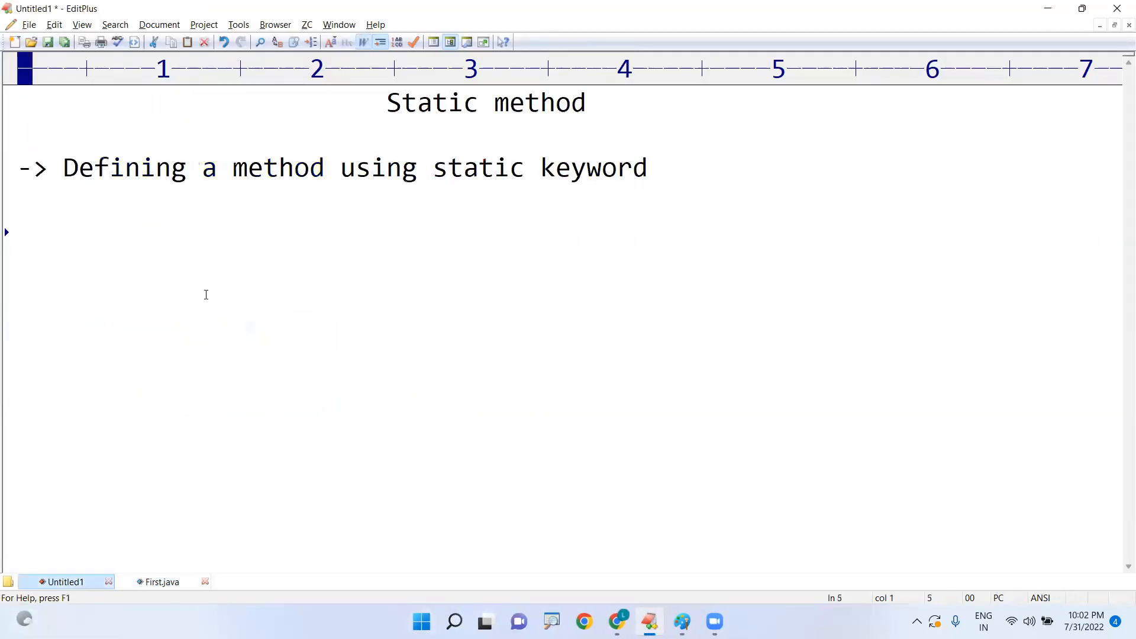
Add the note '-> Invoke static method using class name.' and return to First.java.
{"action": "type", "text": "->"}
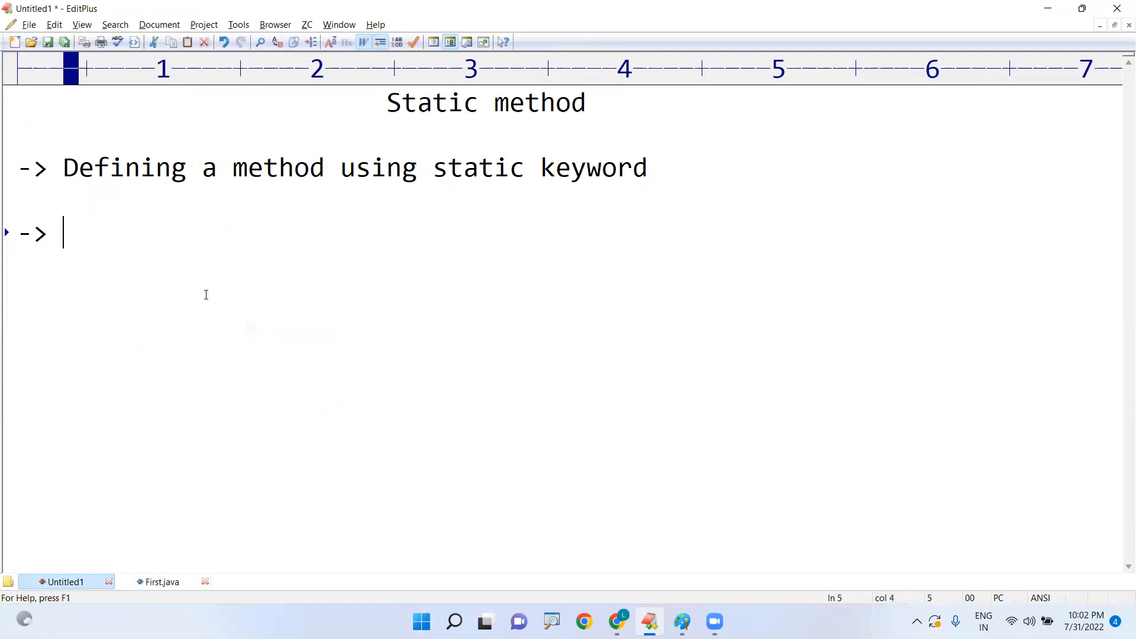
{"action": "type", "text": "Invok"}
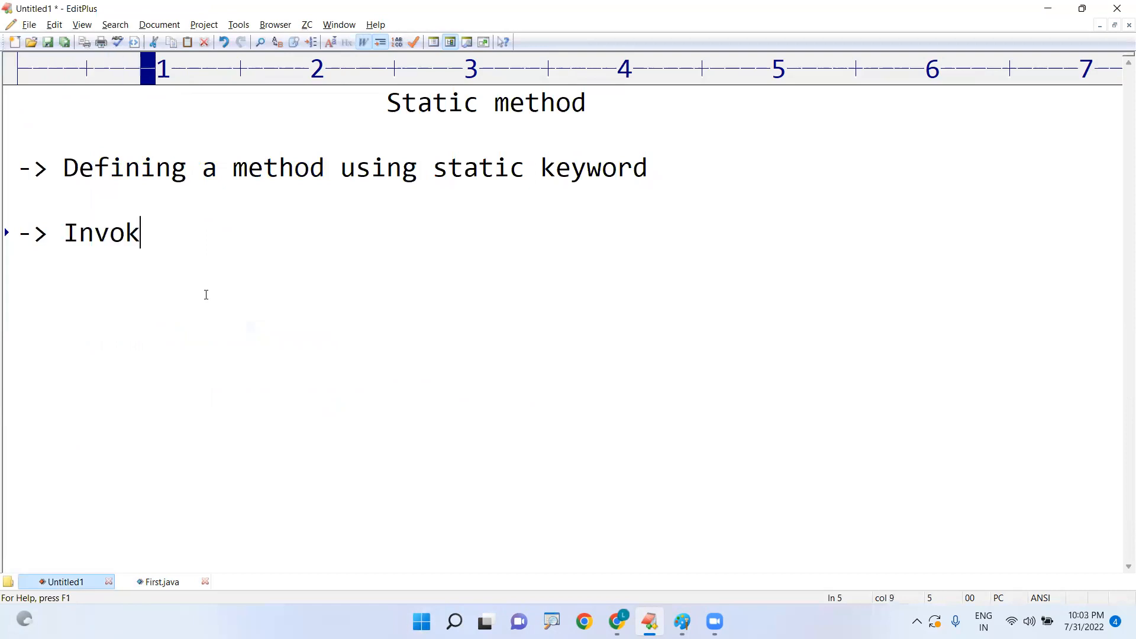
{"action": "type", "text": "e static method"}
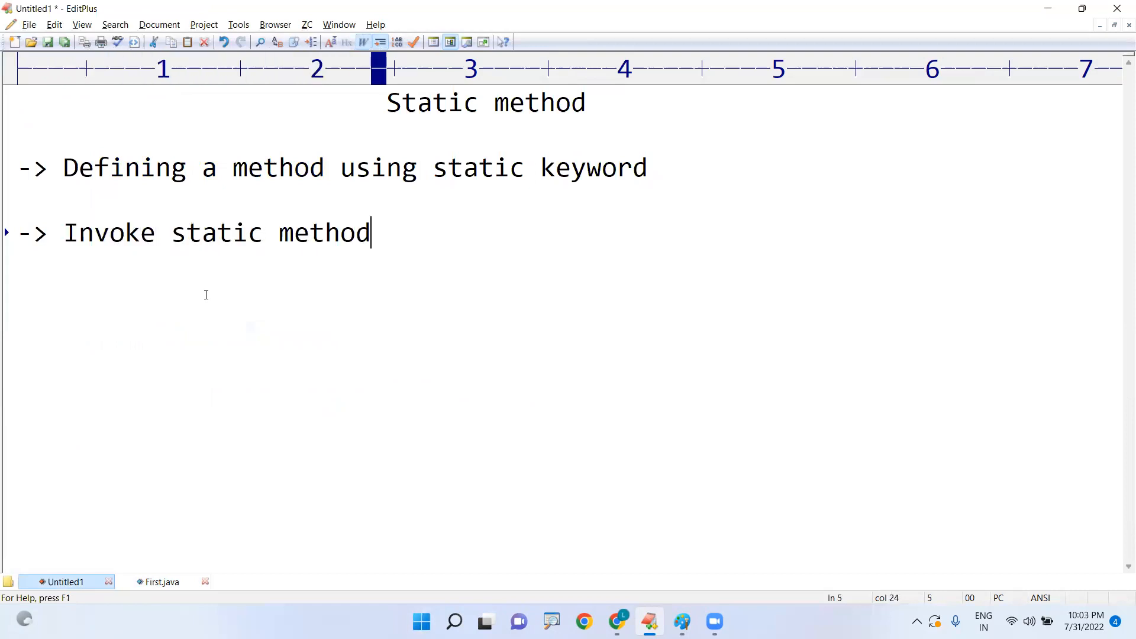
{"action": "type", "text": "using class name."}
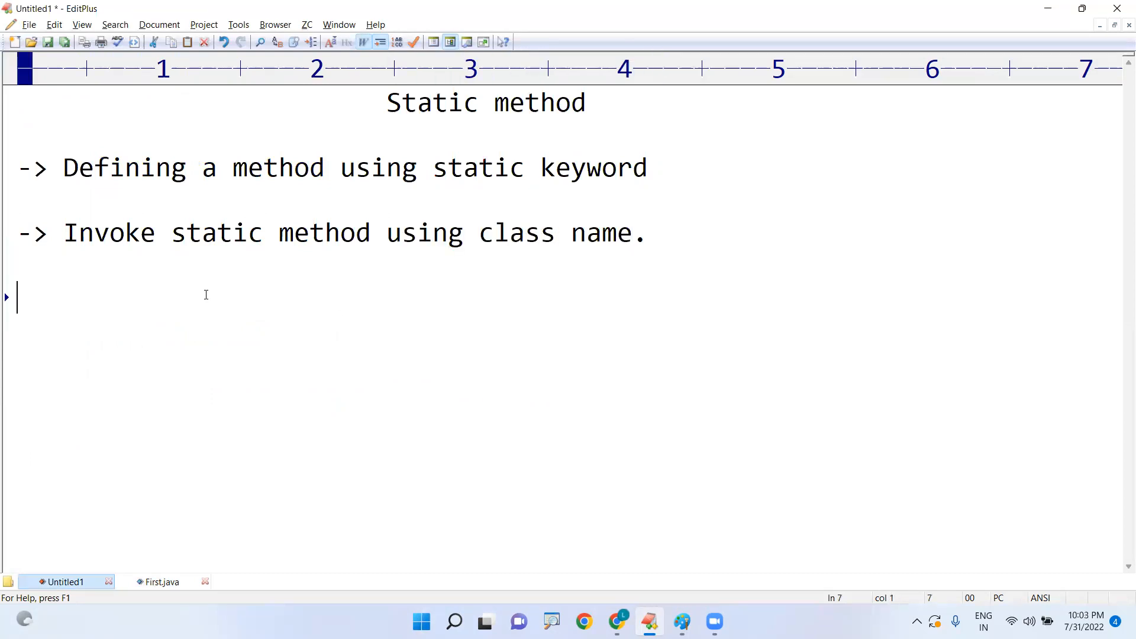
{"action": "left_click", "coordinate": [162, 582]}
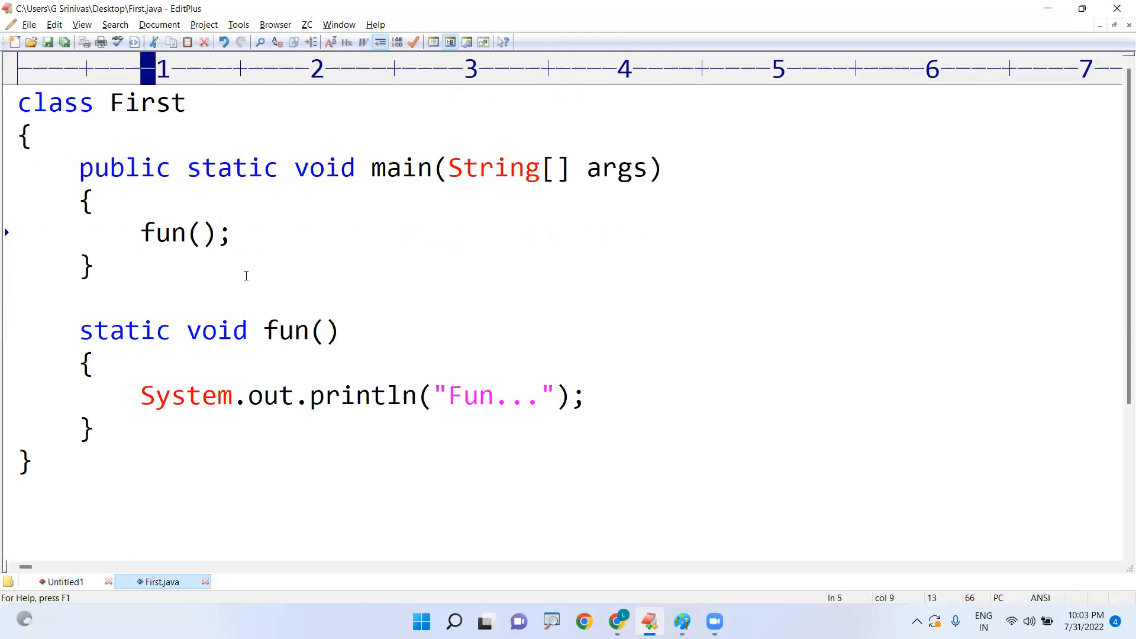
Qualify the call in main so it reads First.fun().
{"action": "type", "text": "First."}
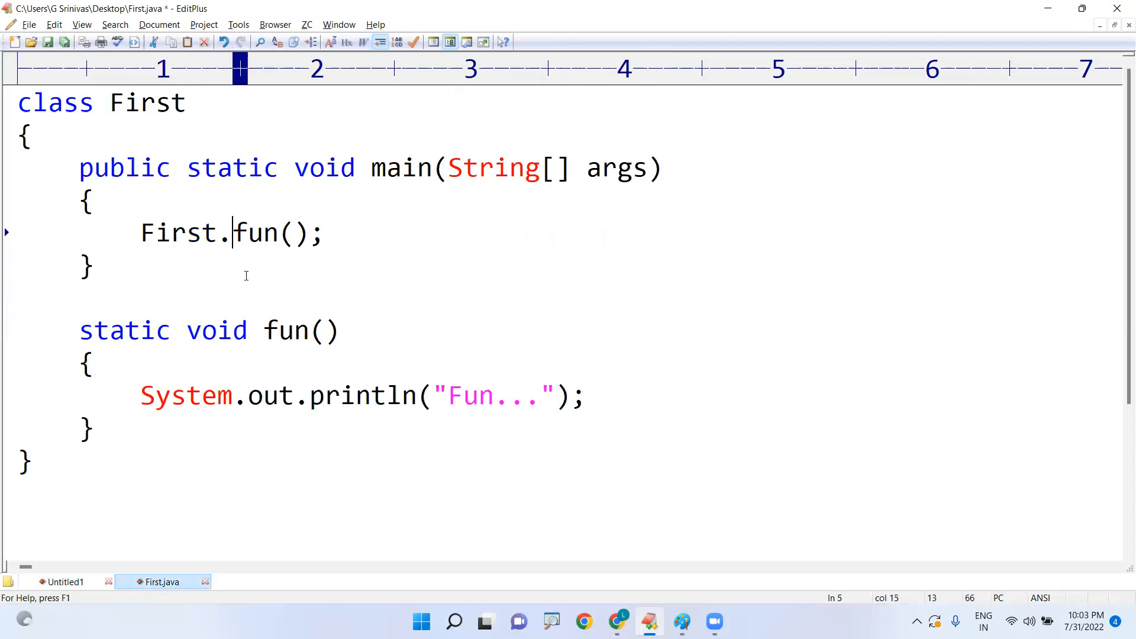
{"action": "double_click", "coordinate": [147, 102]}
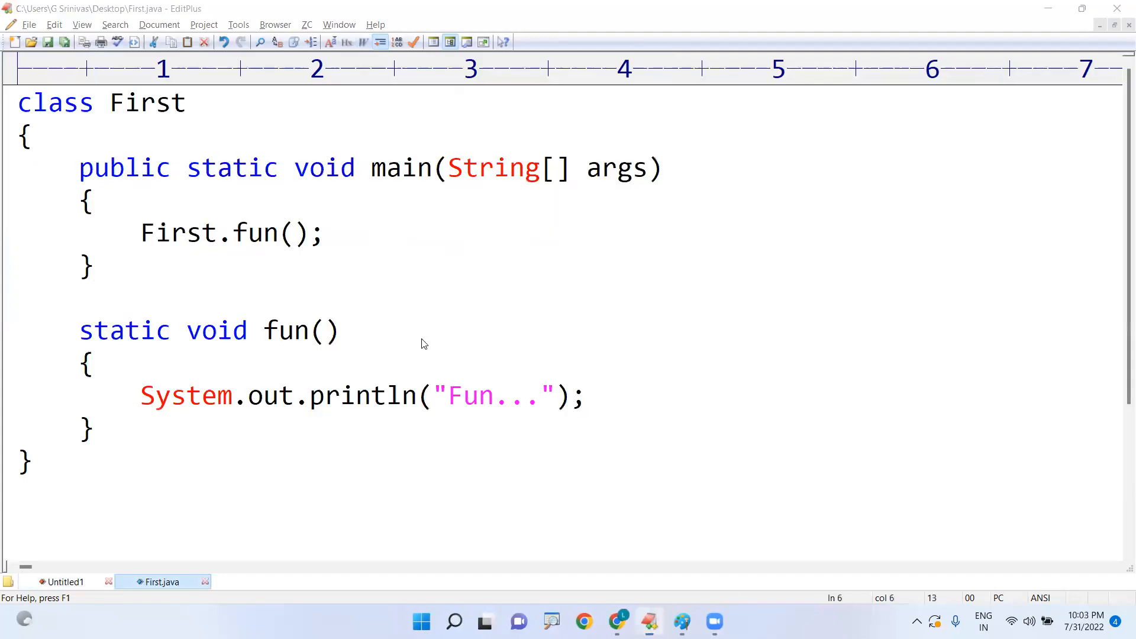
{"action": "left_click", "coordinate": [92, 266]}
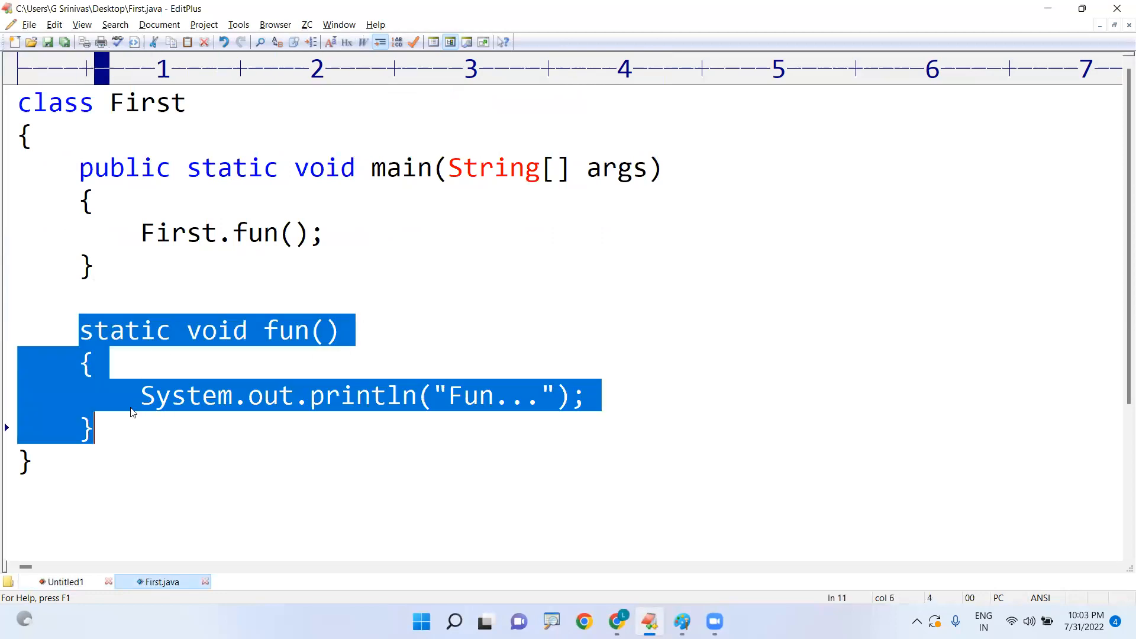
{"action": "mouse_move", "coordinate": [138, 411]}
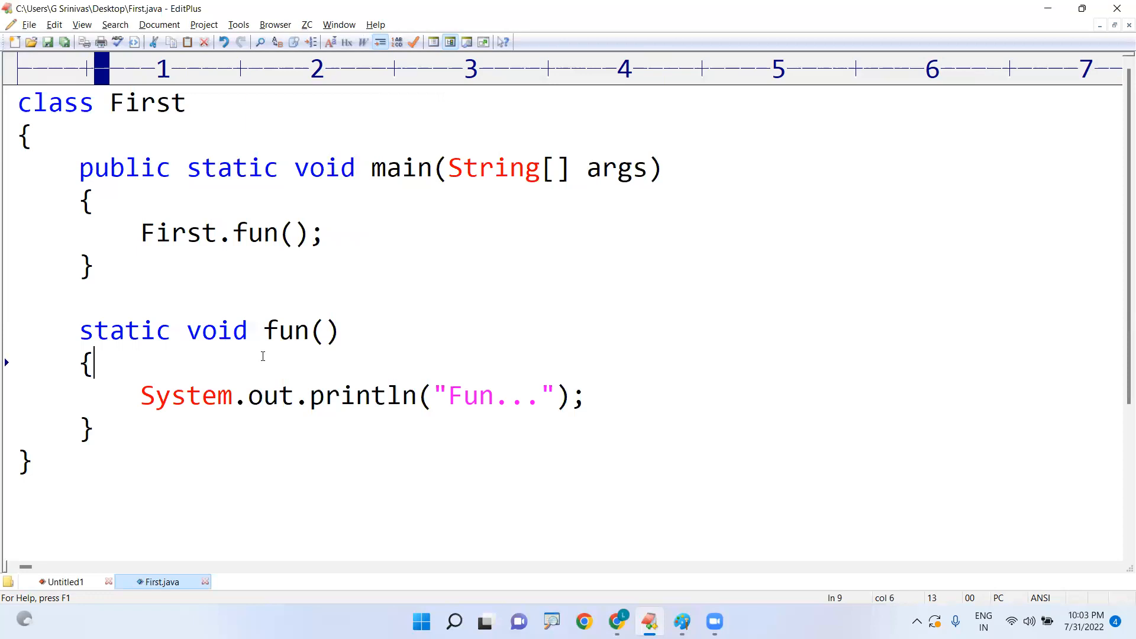
Remove First.fun() from main and declare a new class Second holding fun().
{"action": "left_click", "coordinate": [98, 426]}
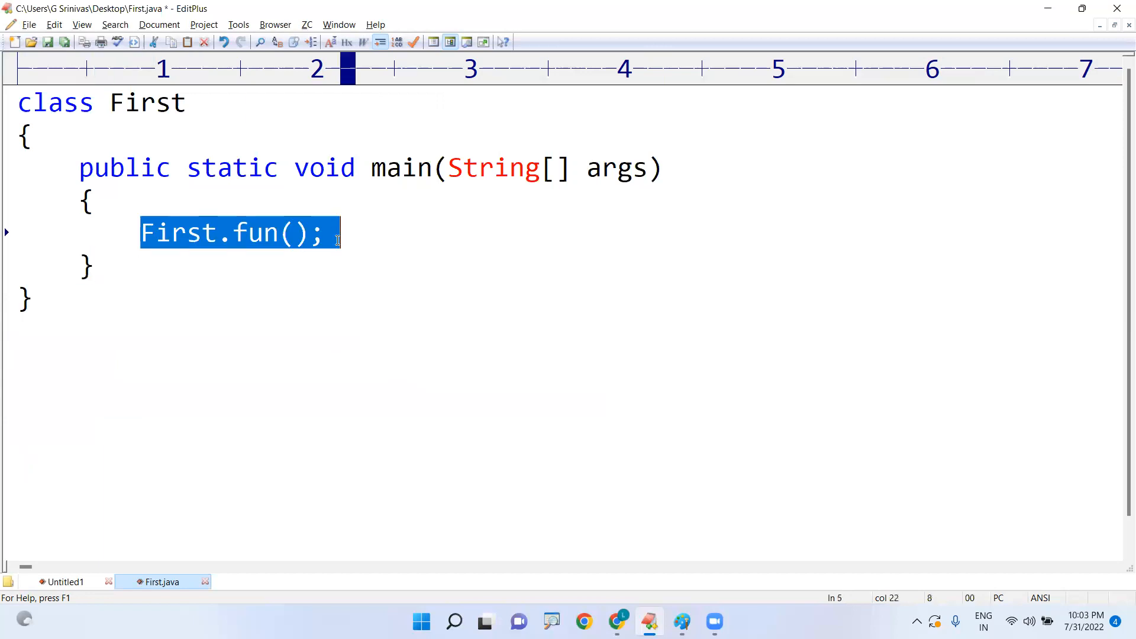
{"action": "key", "text": "Delete"}
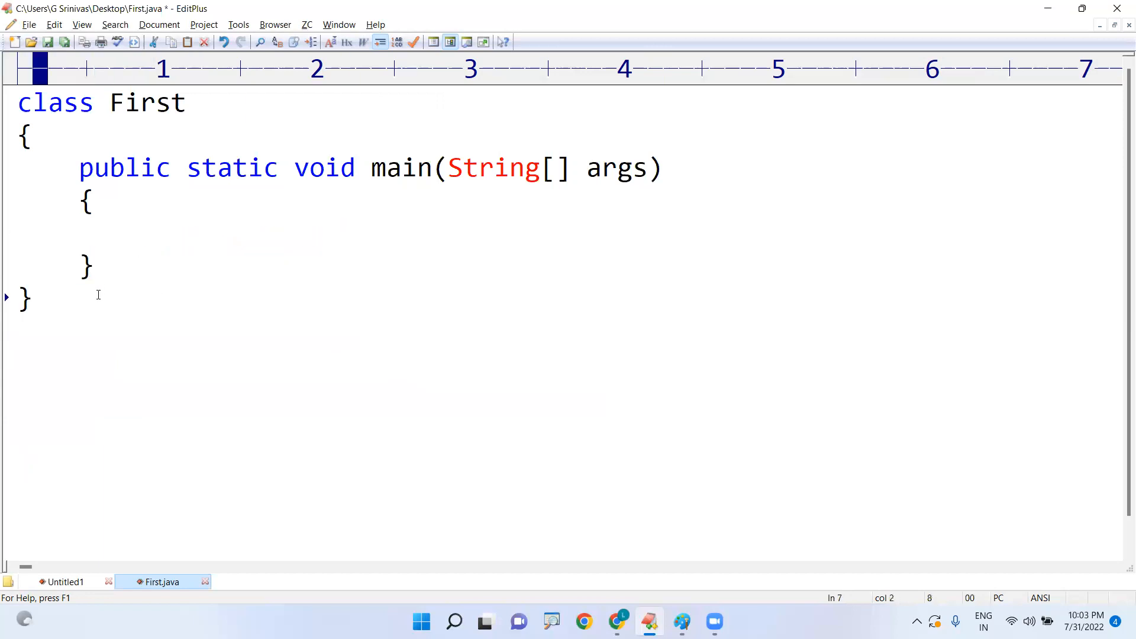
{"action": "type", "text": "class"}
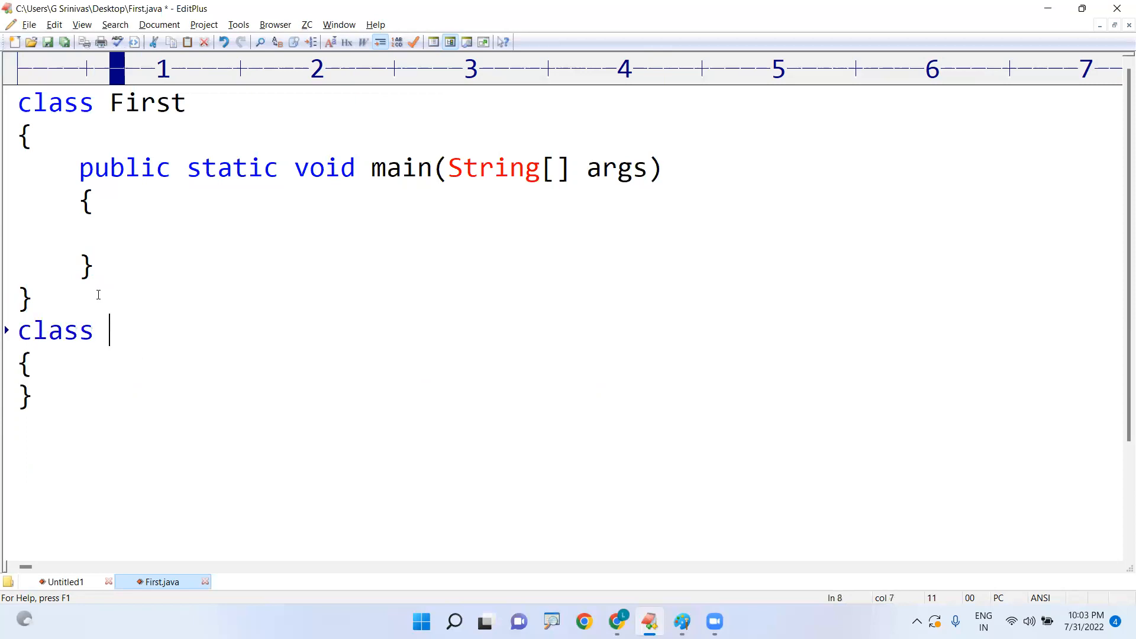
{"action": "type", "text": "Second"}
{"action": "type", "text": "System.out.println(\"Fun...\");"}
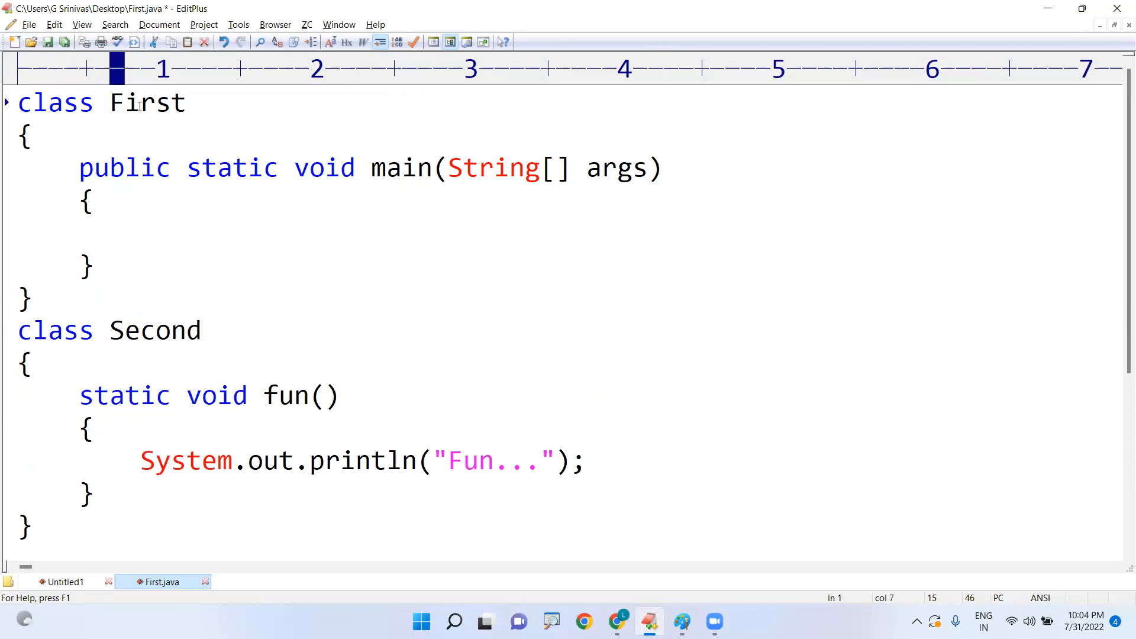
Highlight class First and main, then place the cursor in the empty main body.
{"action": "double_click", "coordinate": [146, 102]}
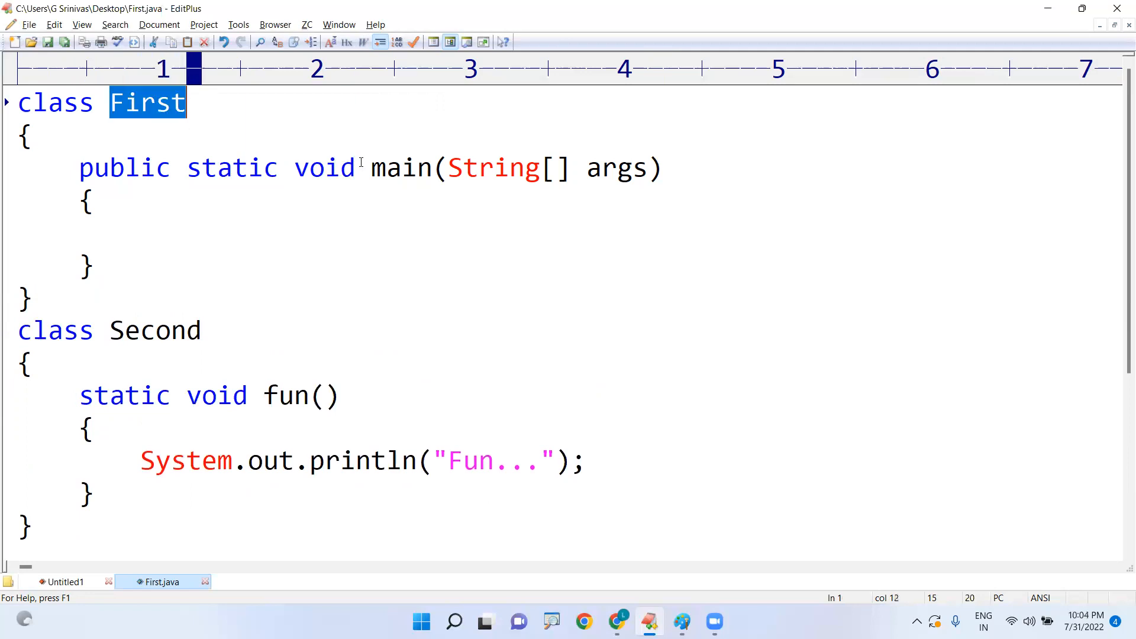
{"action": "double_click", "coordinate": [401, 166]}
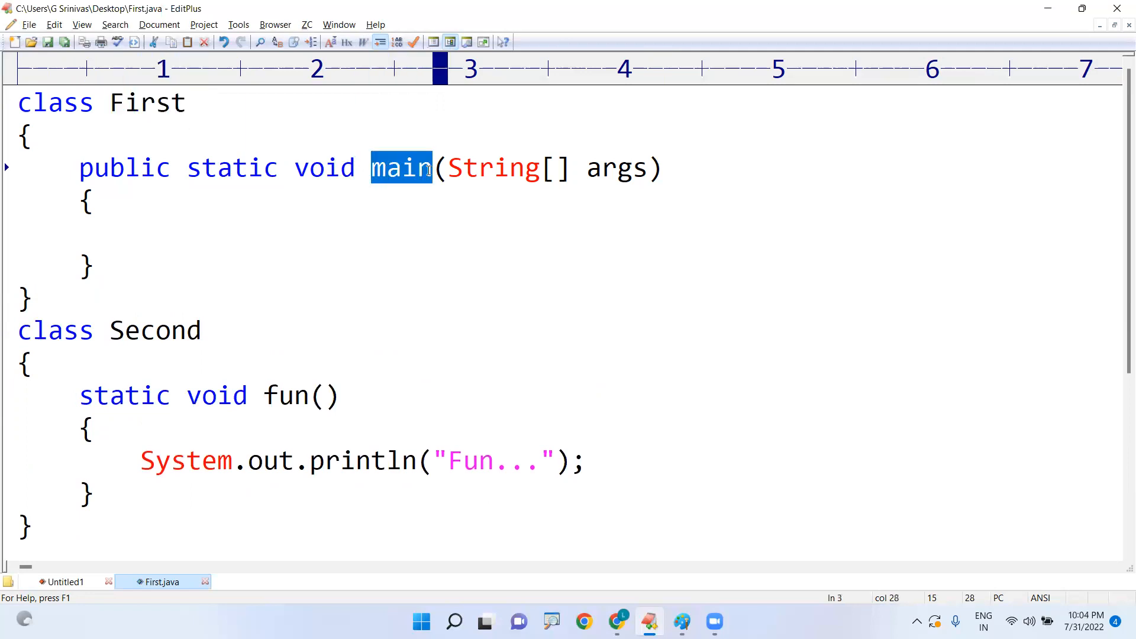
{"action": "double_click", "coordinate": [141, 102]}
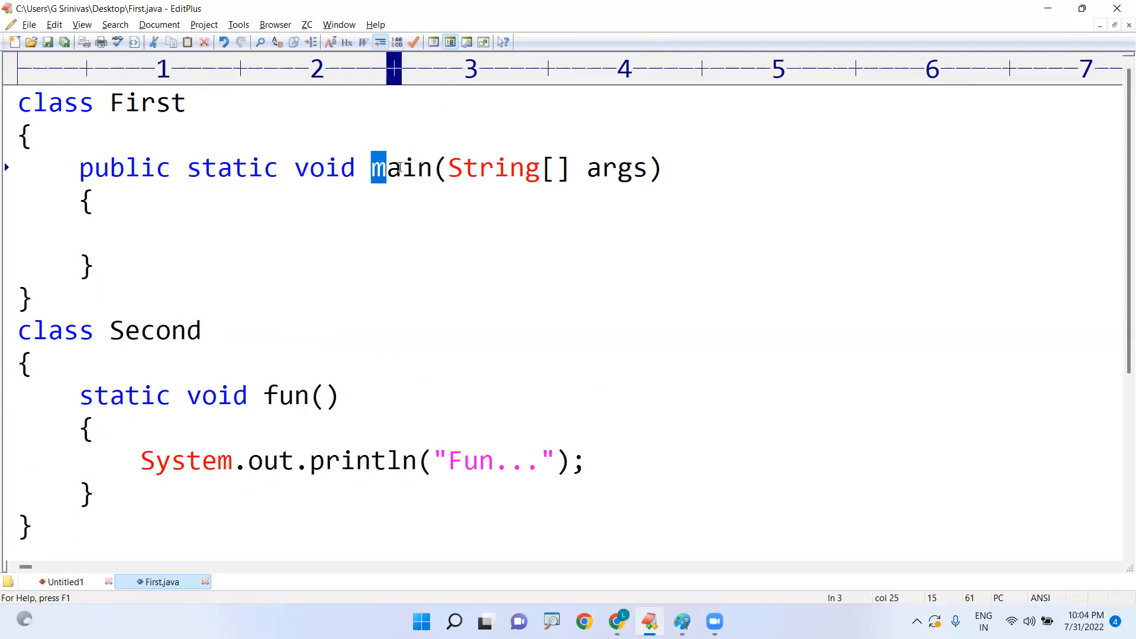
{"action": "left_click", "coordinate": [279, 396]}
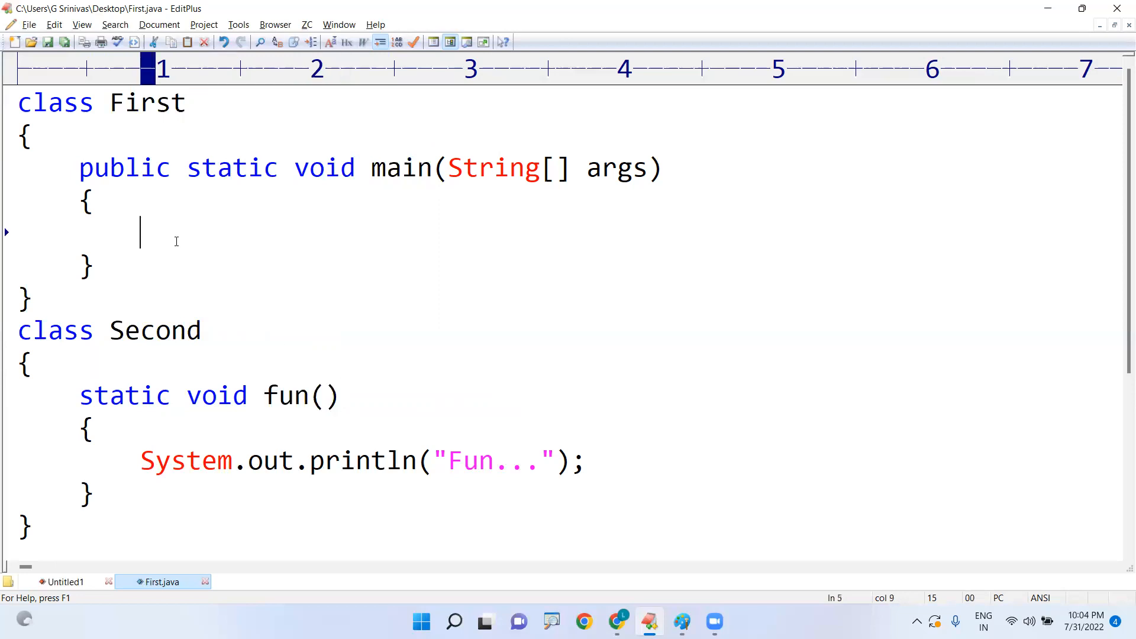
Have main call the static method as Second.fun().
{"action": "type", "text": "fun();"}
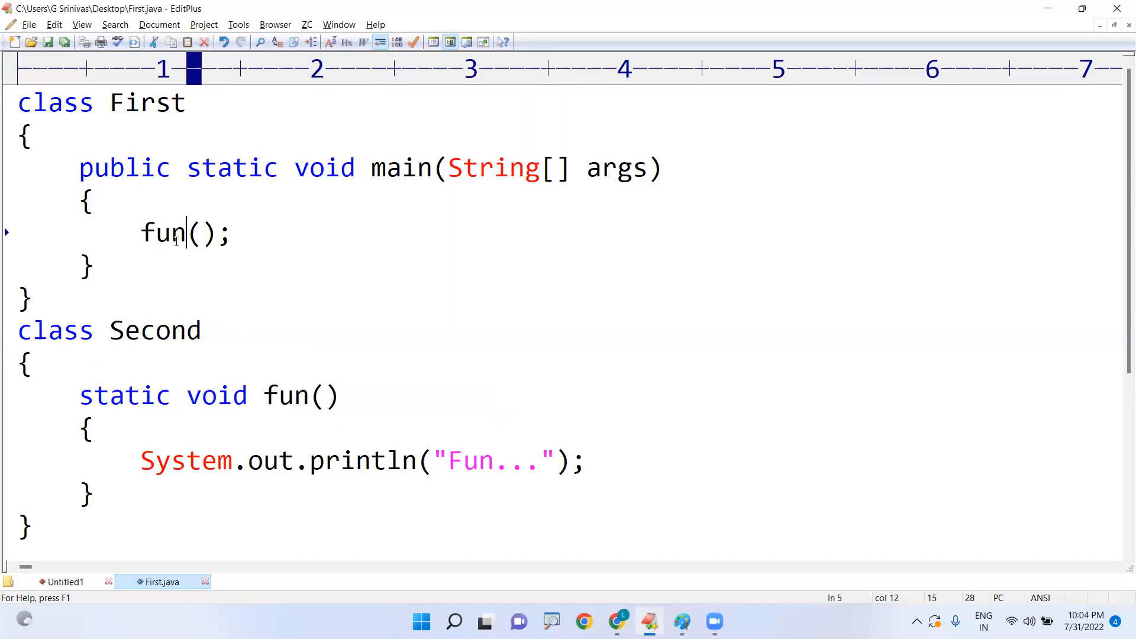
{"action": "type", "text": "Seco"}
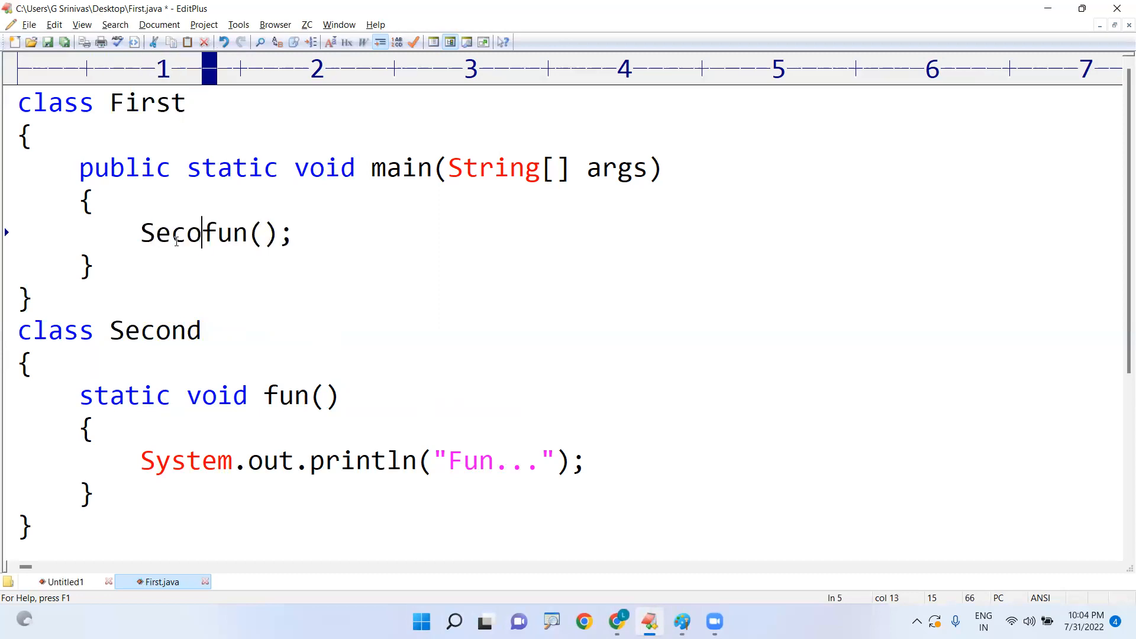
{"action": "type", "text": "nd."}
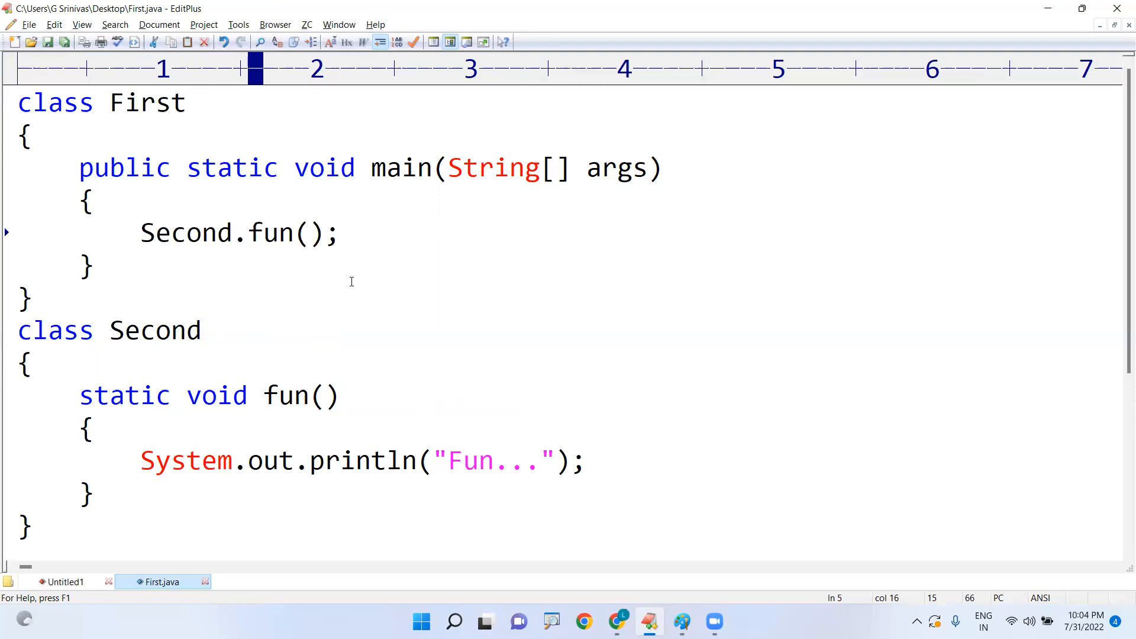
{"action": "left_click", "coordinate": [248, 234]}
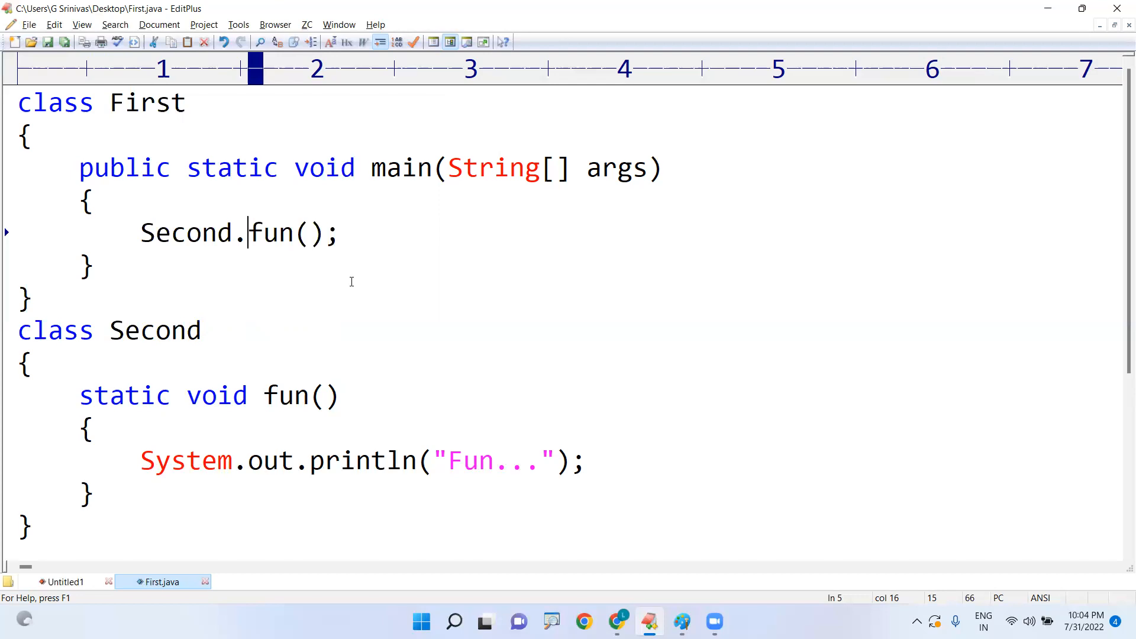
{"action": "left_click", "coordinate": [64, 581]}
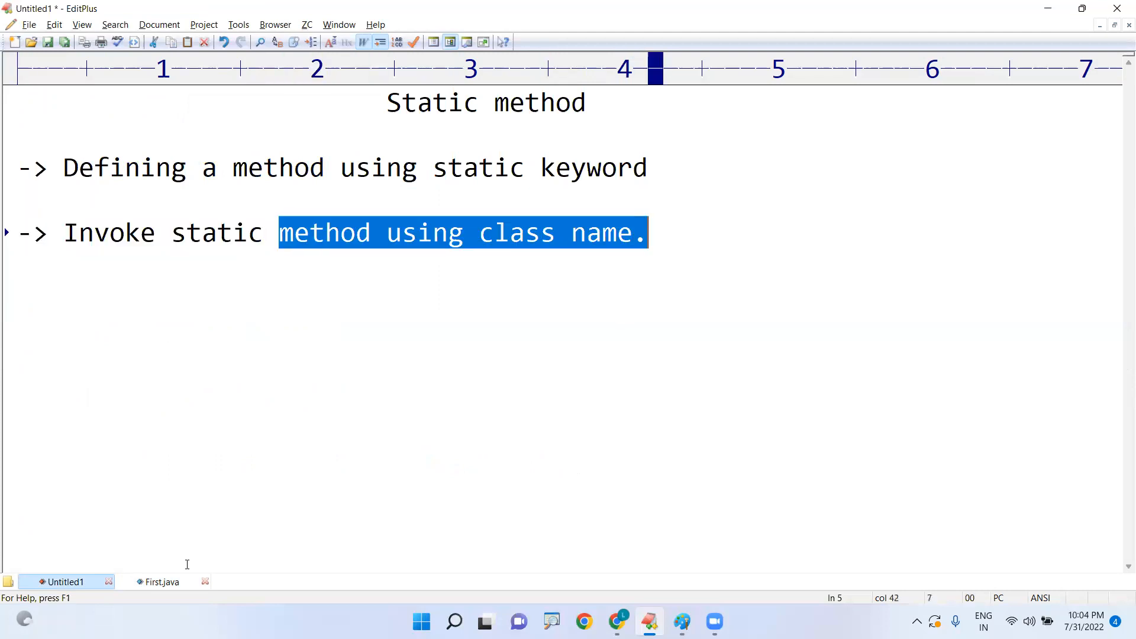
{"action": "left_click", "coordinate": [163, 581]}
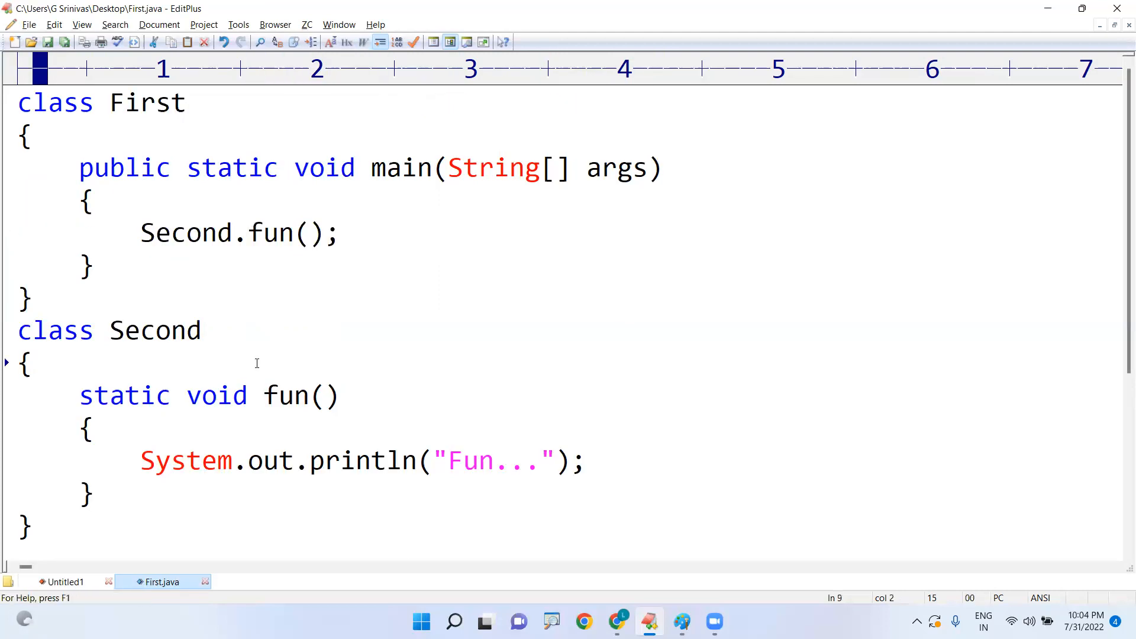
{"action": "mouse_move", "coordinate": [522, 210]}
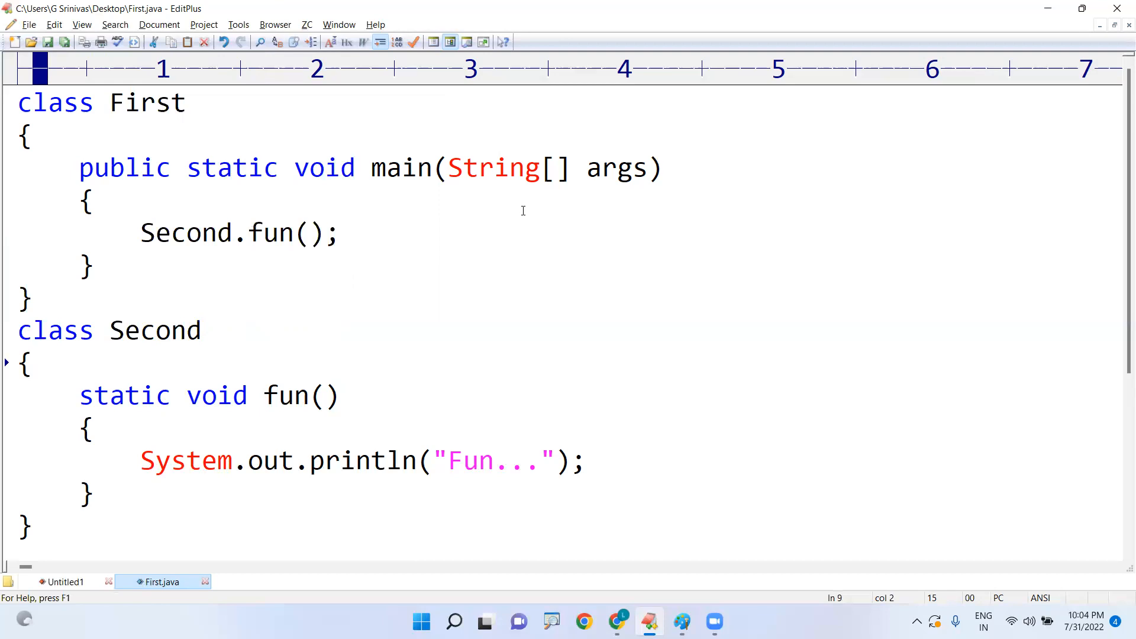